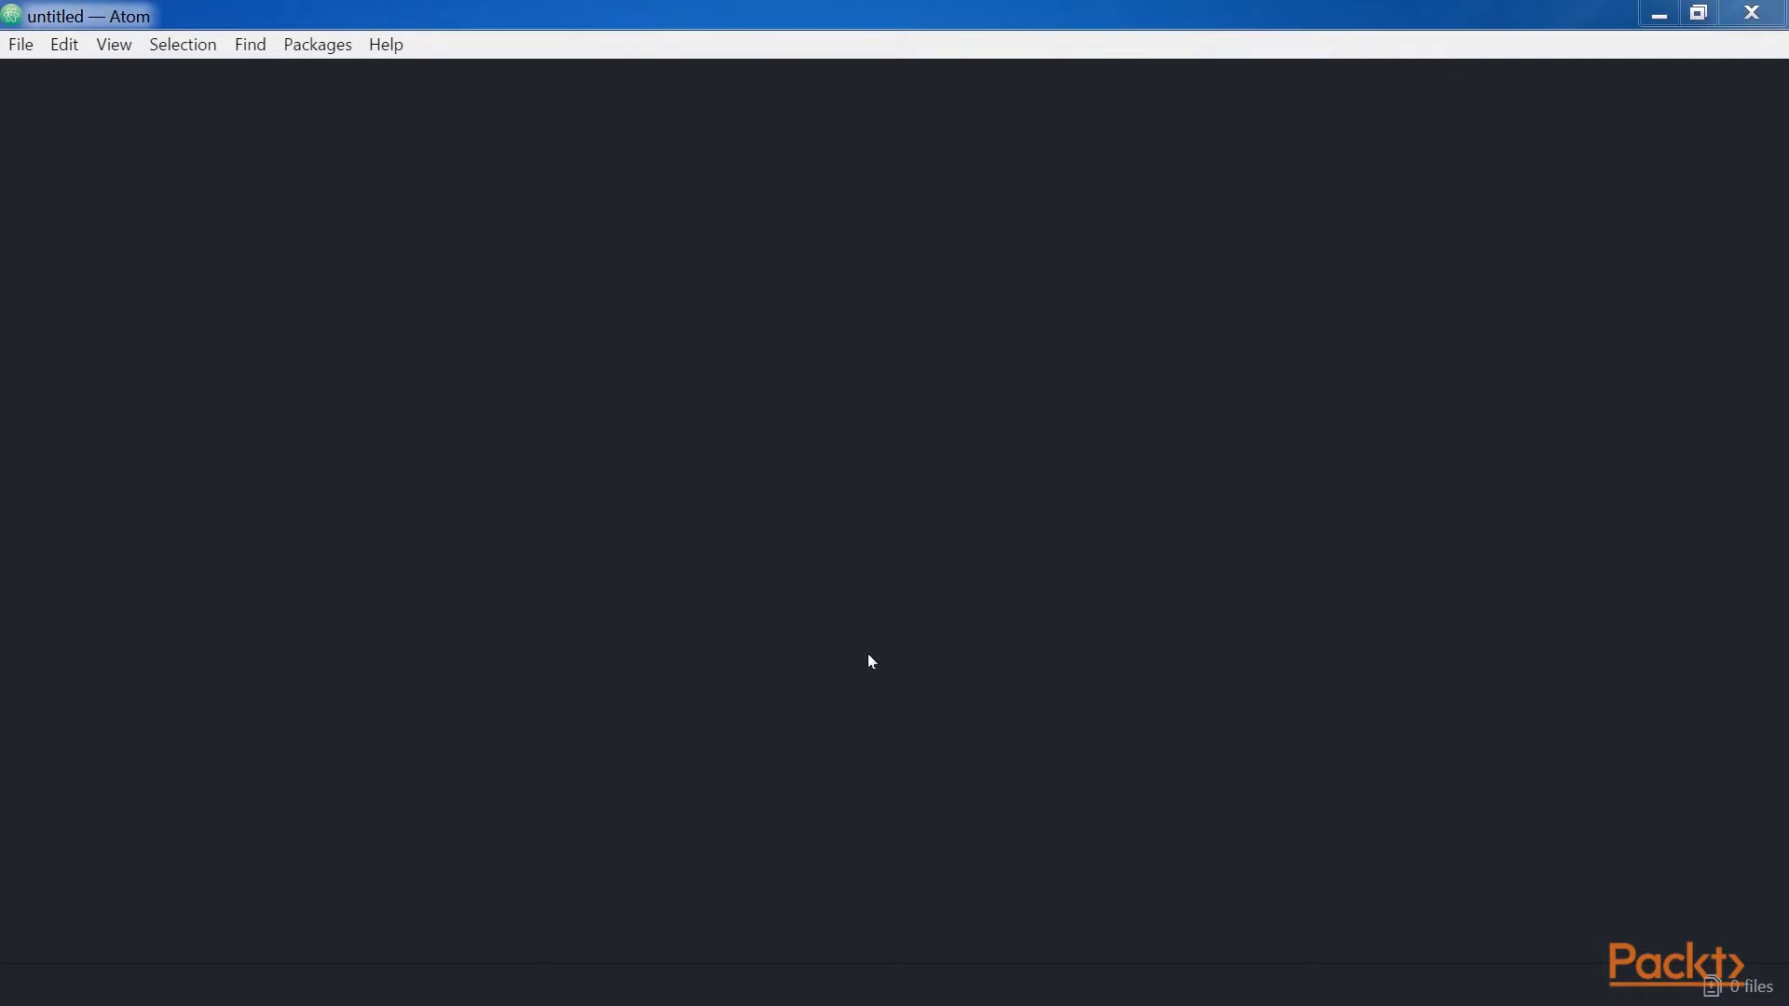
- Open the gamesapi games app's models.py in Atom via File > Open File
click(19, 44)
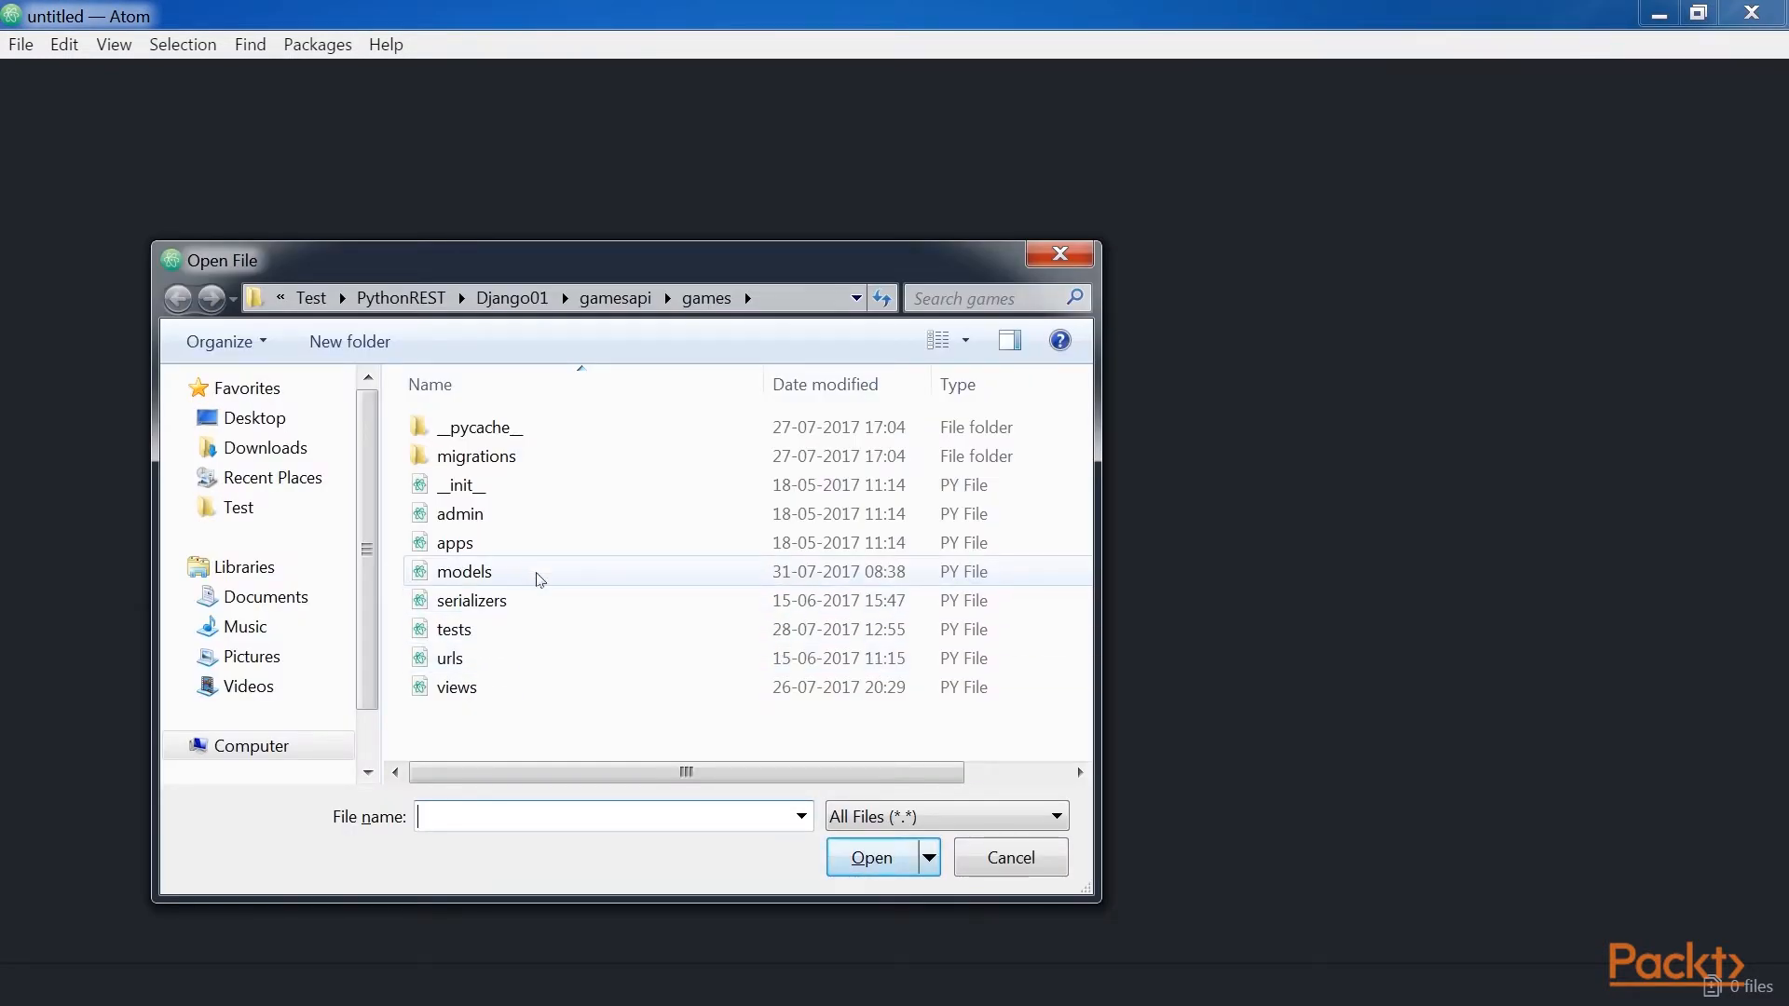
click(464, 571)
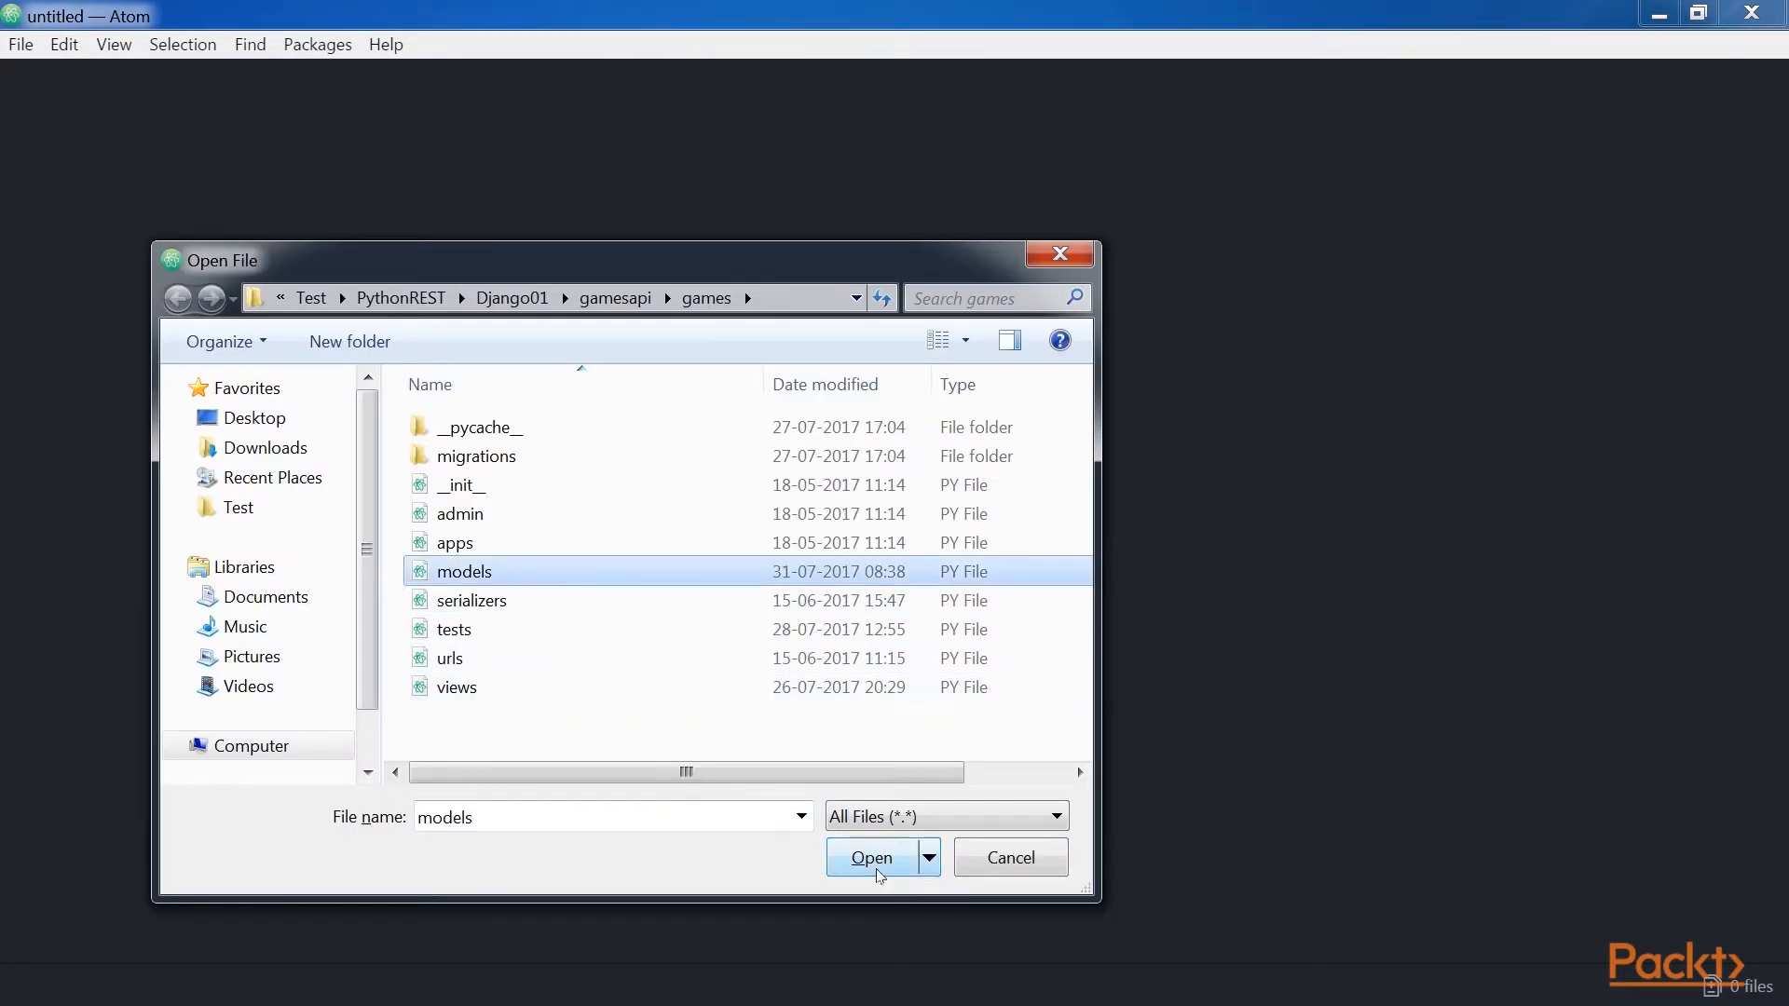
click(869, 857)
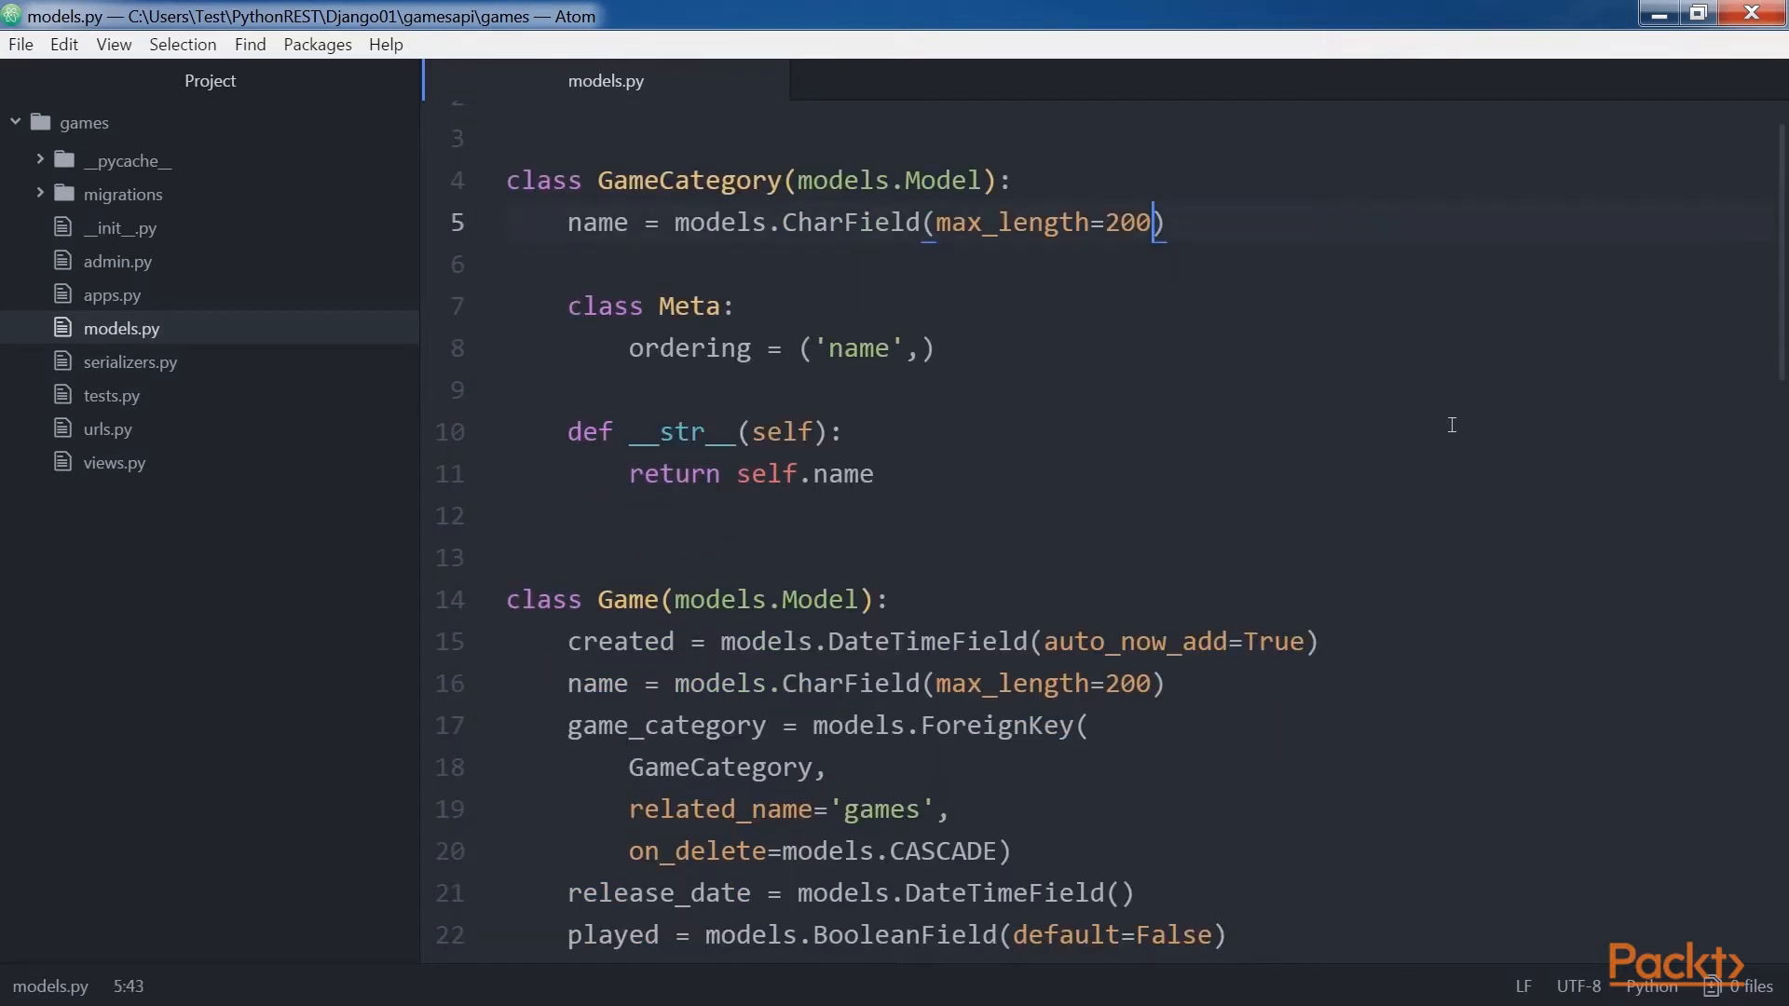
- Add unique=True to the name CharFields of GameCategory, Game and Player
text(, un)
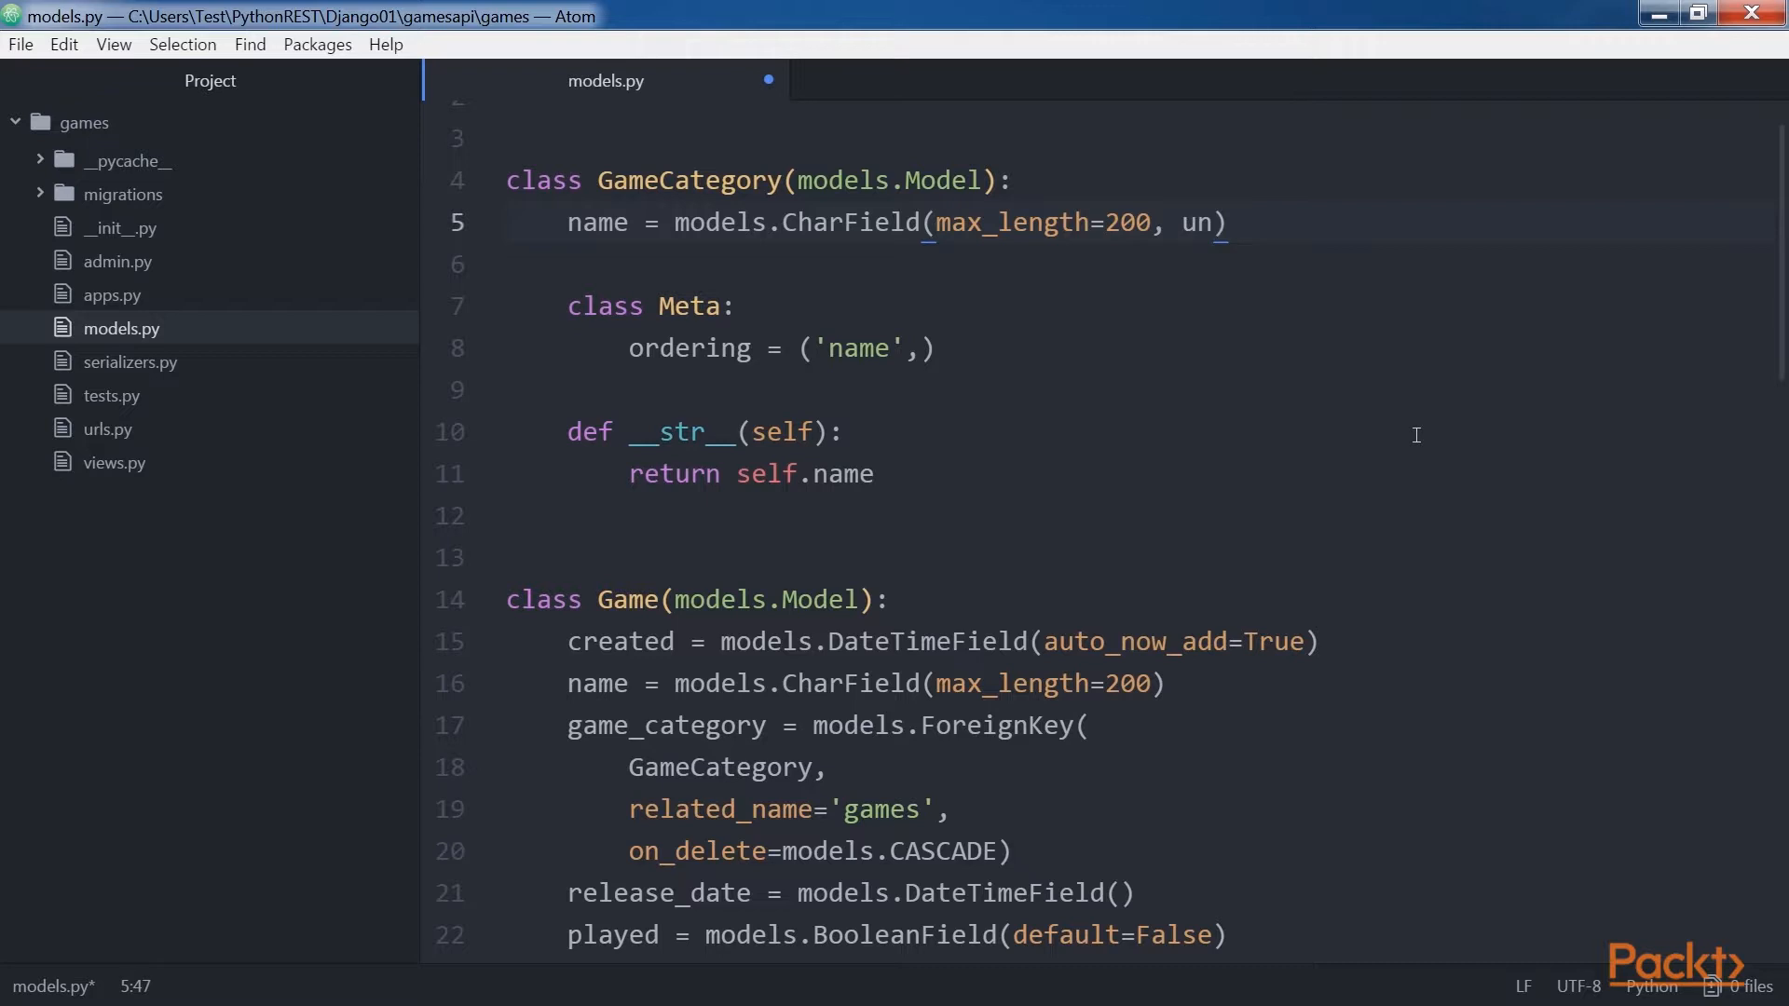
text(ique=True)
click(1140, 683)
text(, )
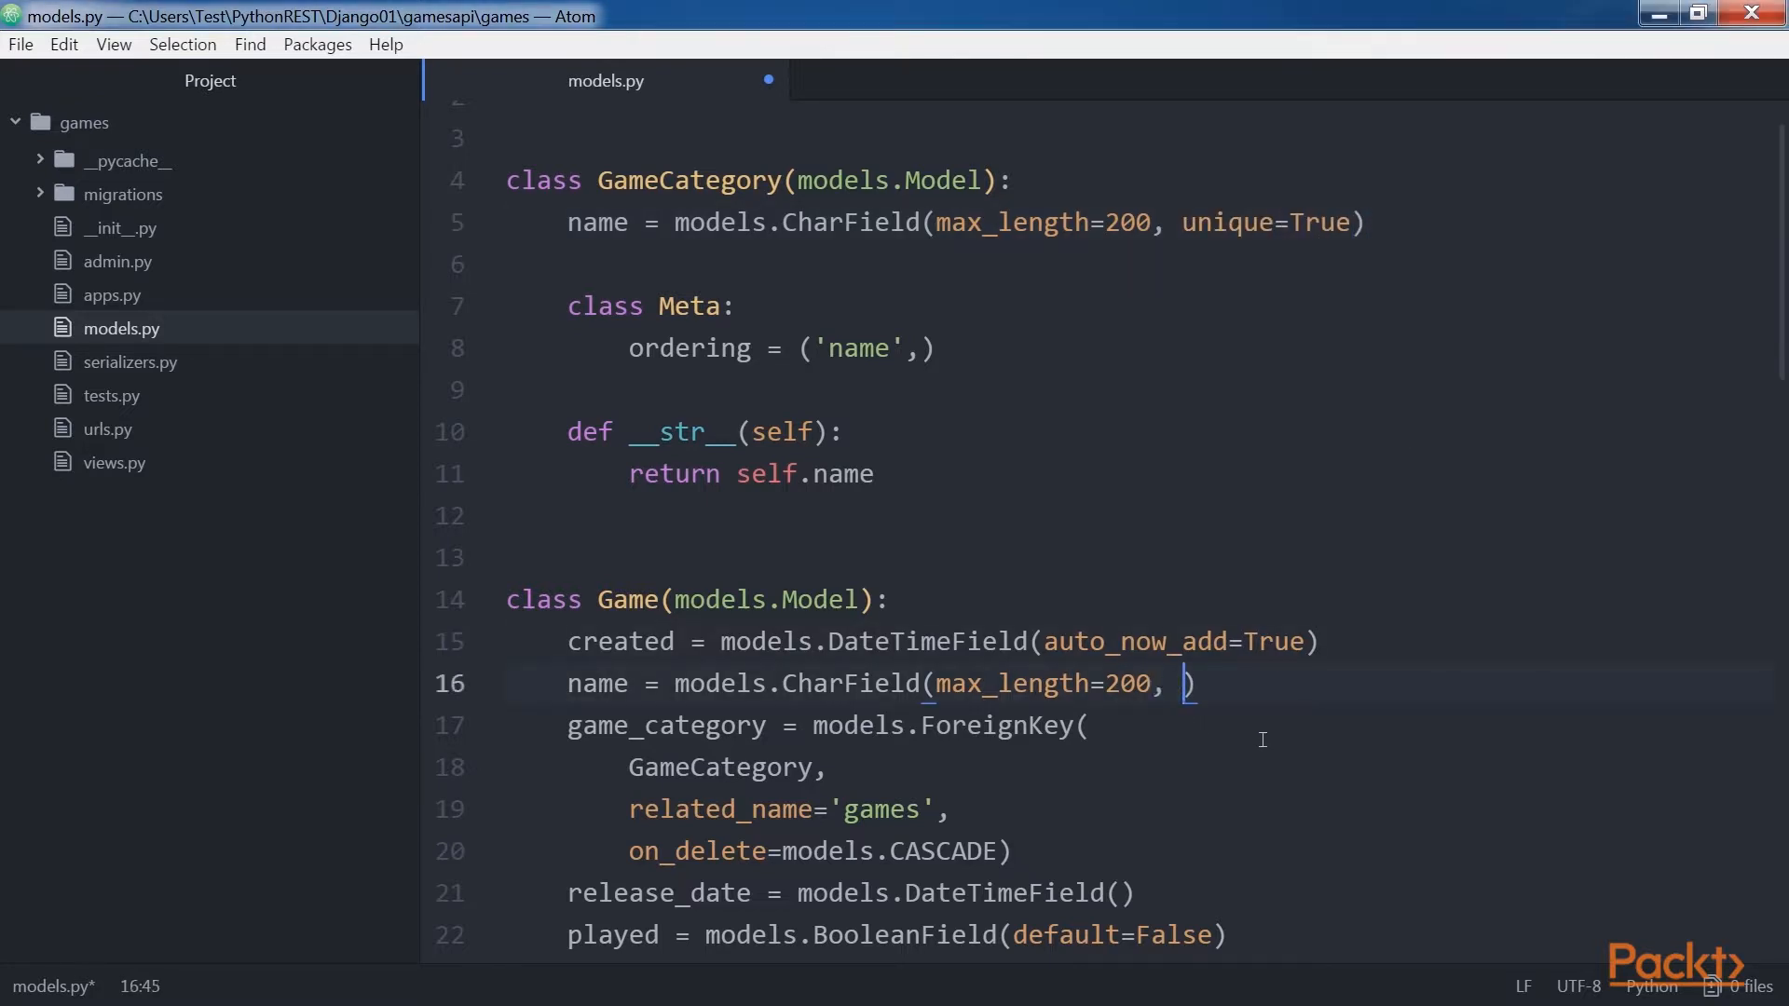
text(unique=True)
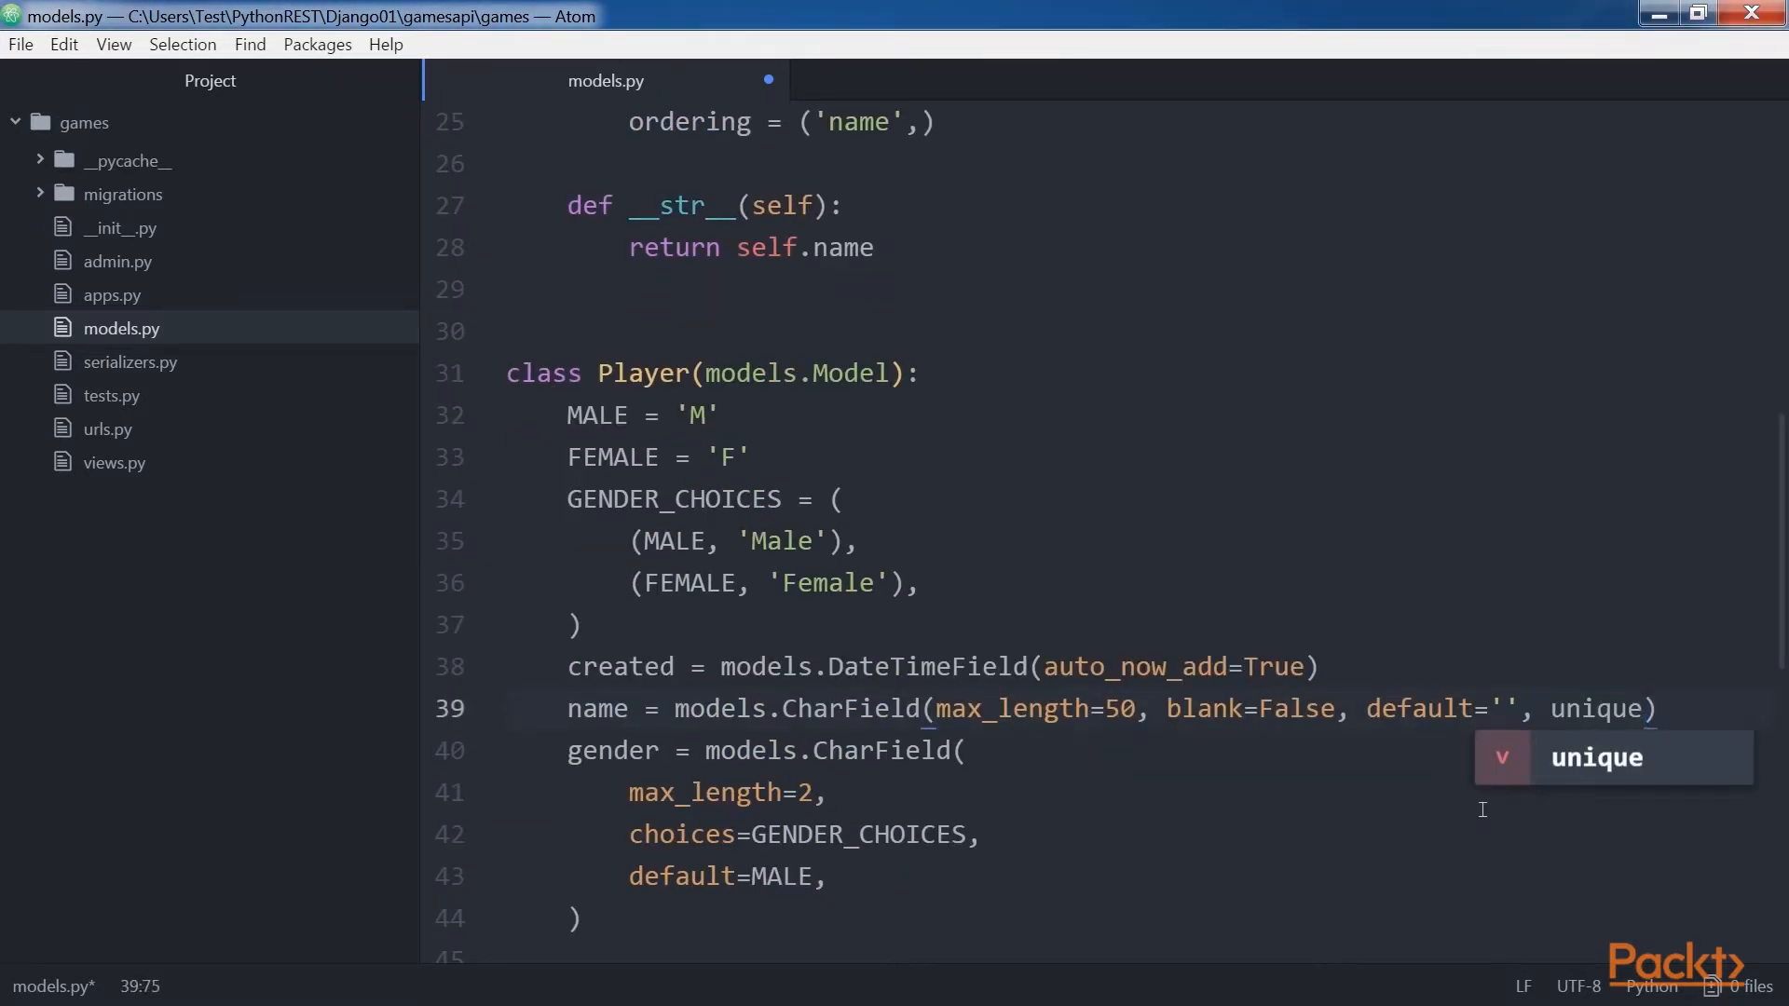
text(=True)
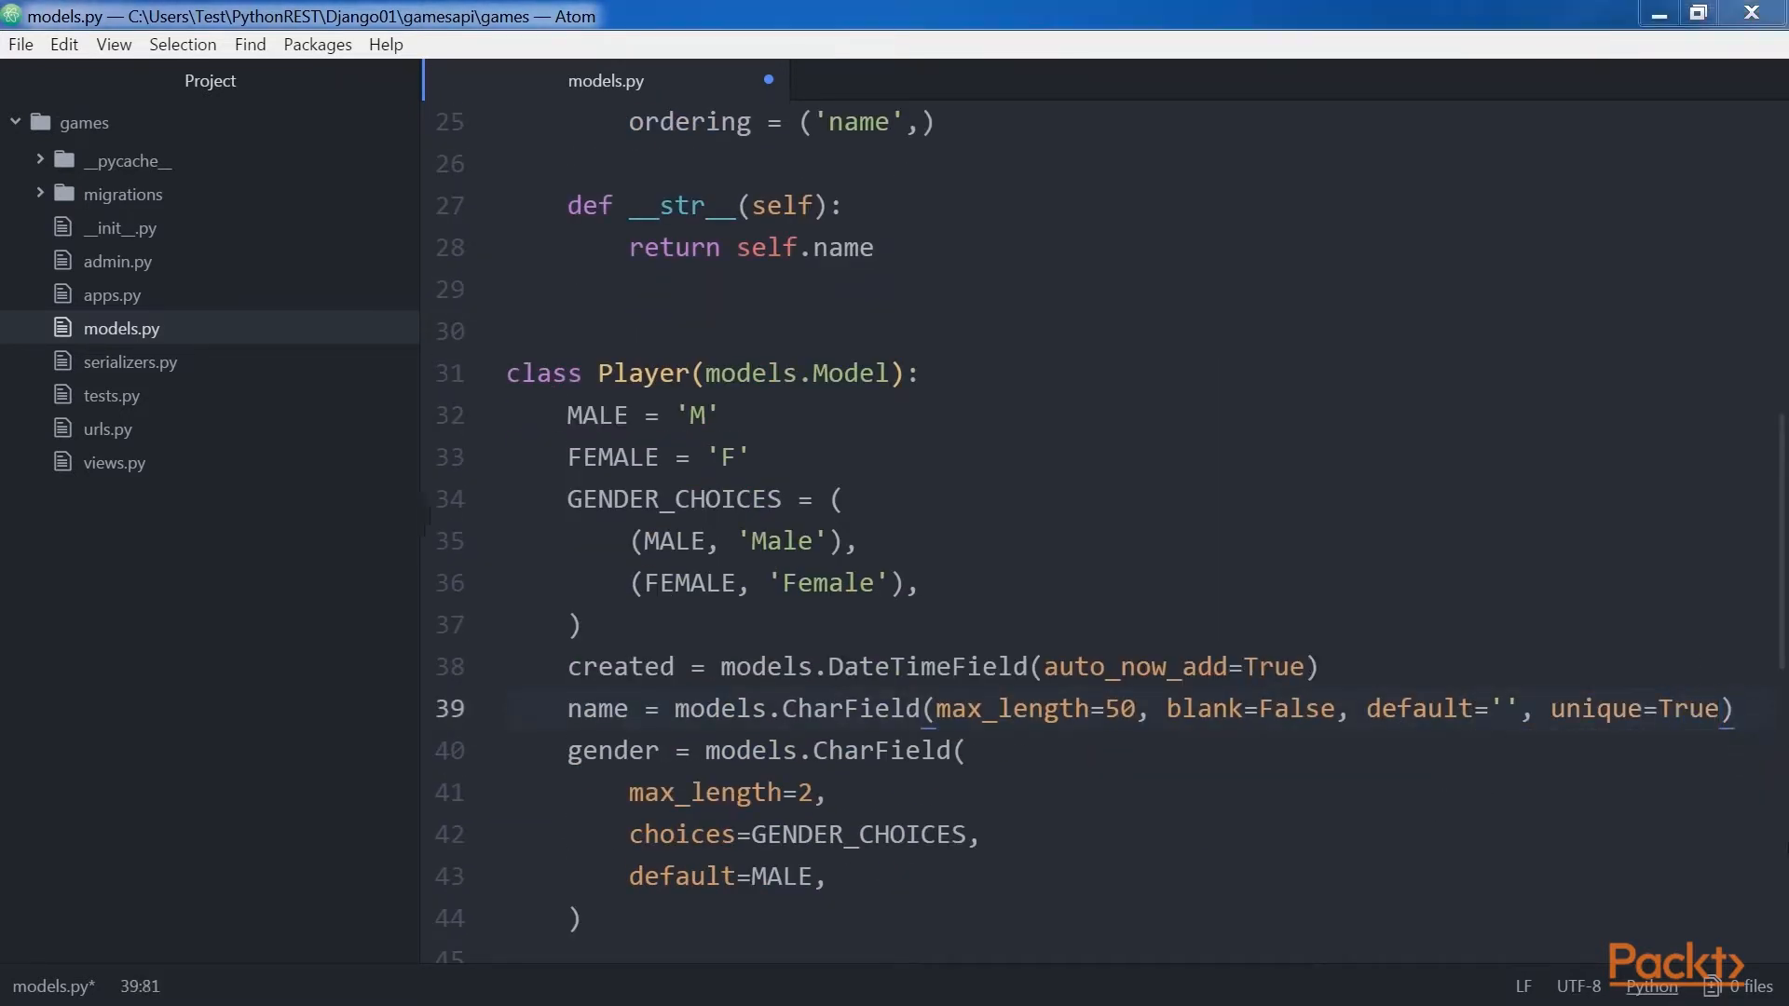
drag(1554, 708, 1720, 708)
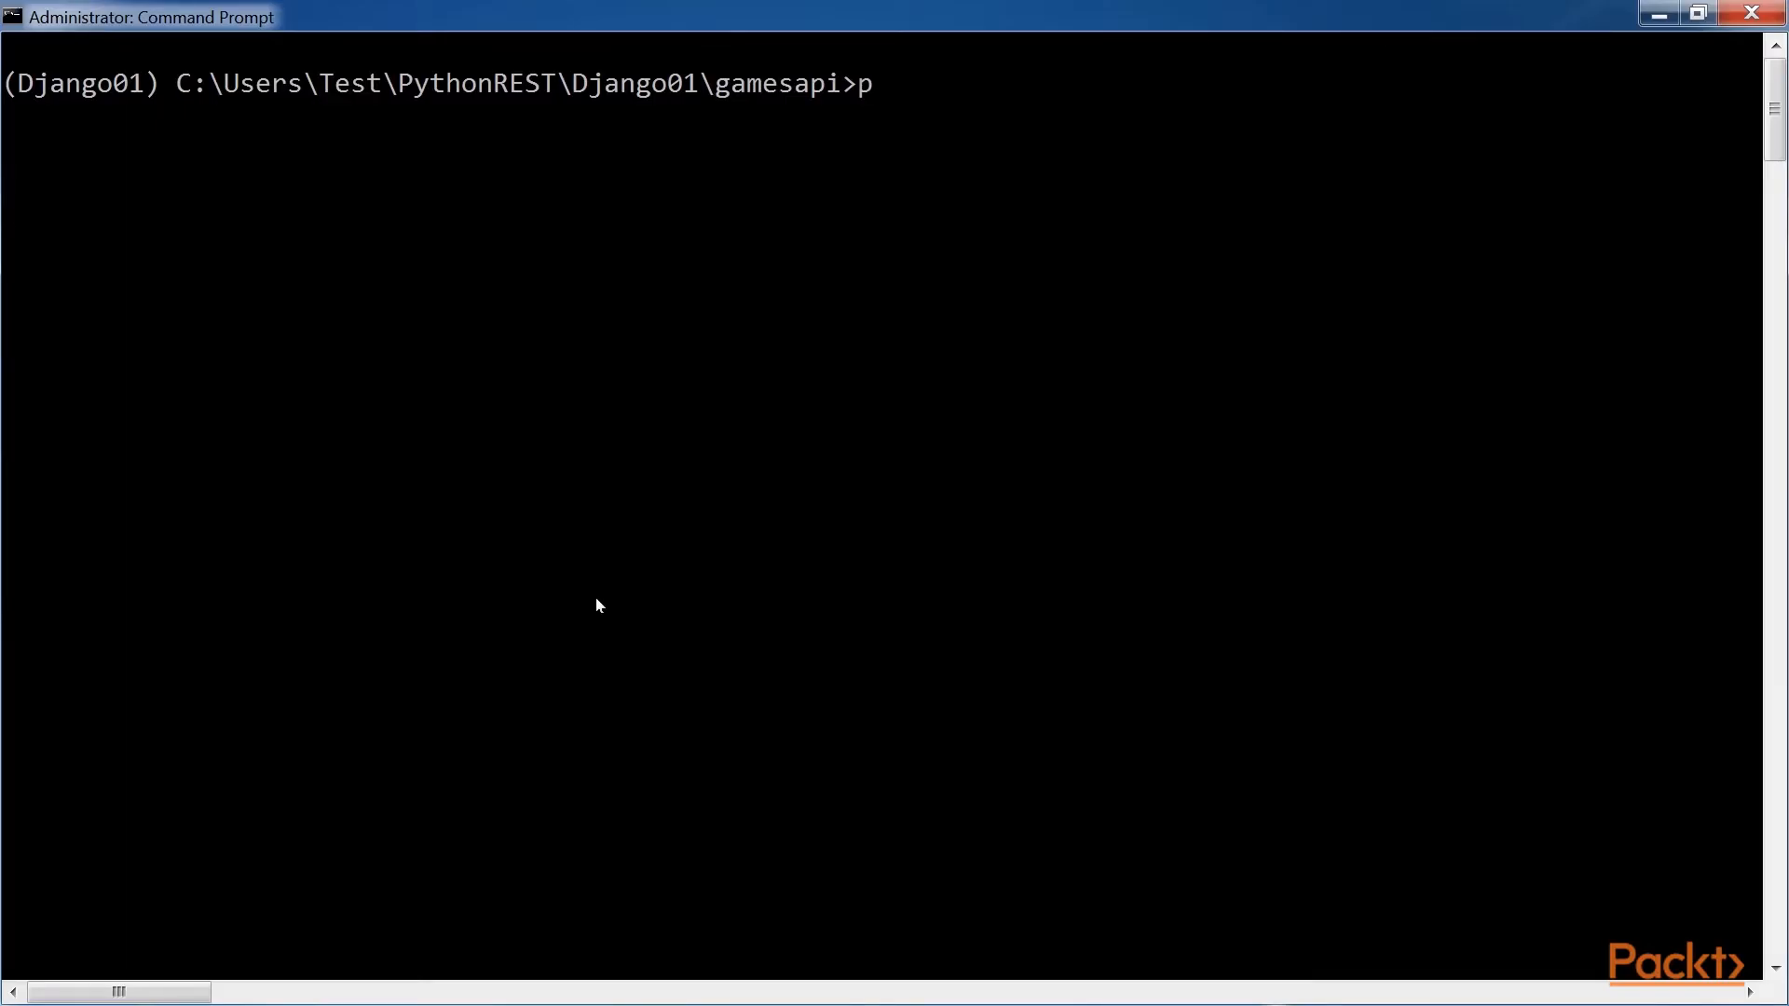
- Run 'python manage.py makemigrations games' in the gamesapi folder
text(ython m)
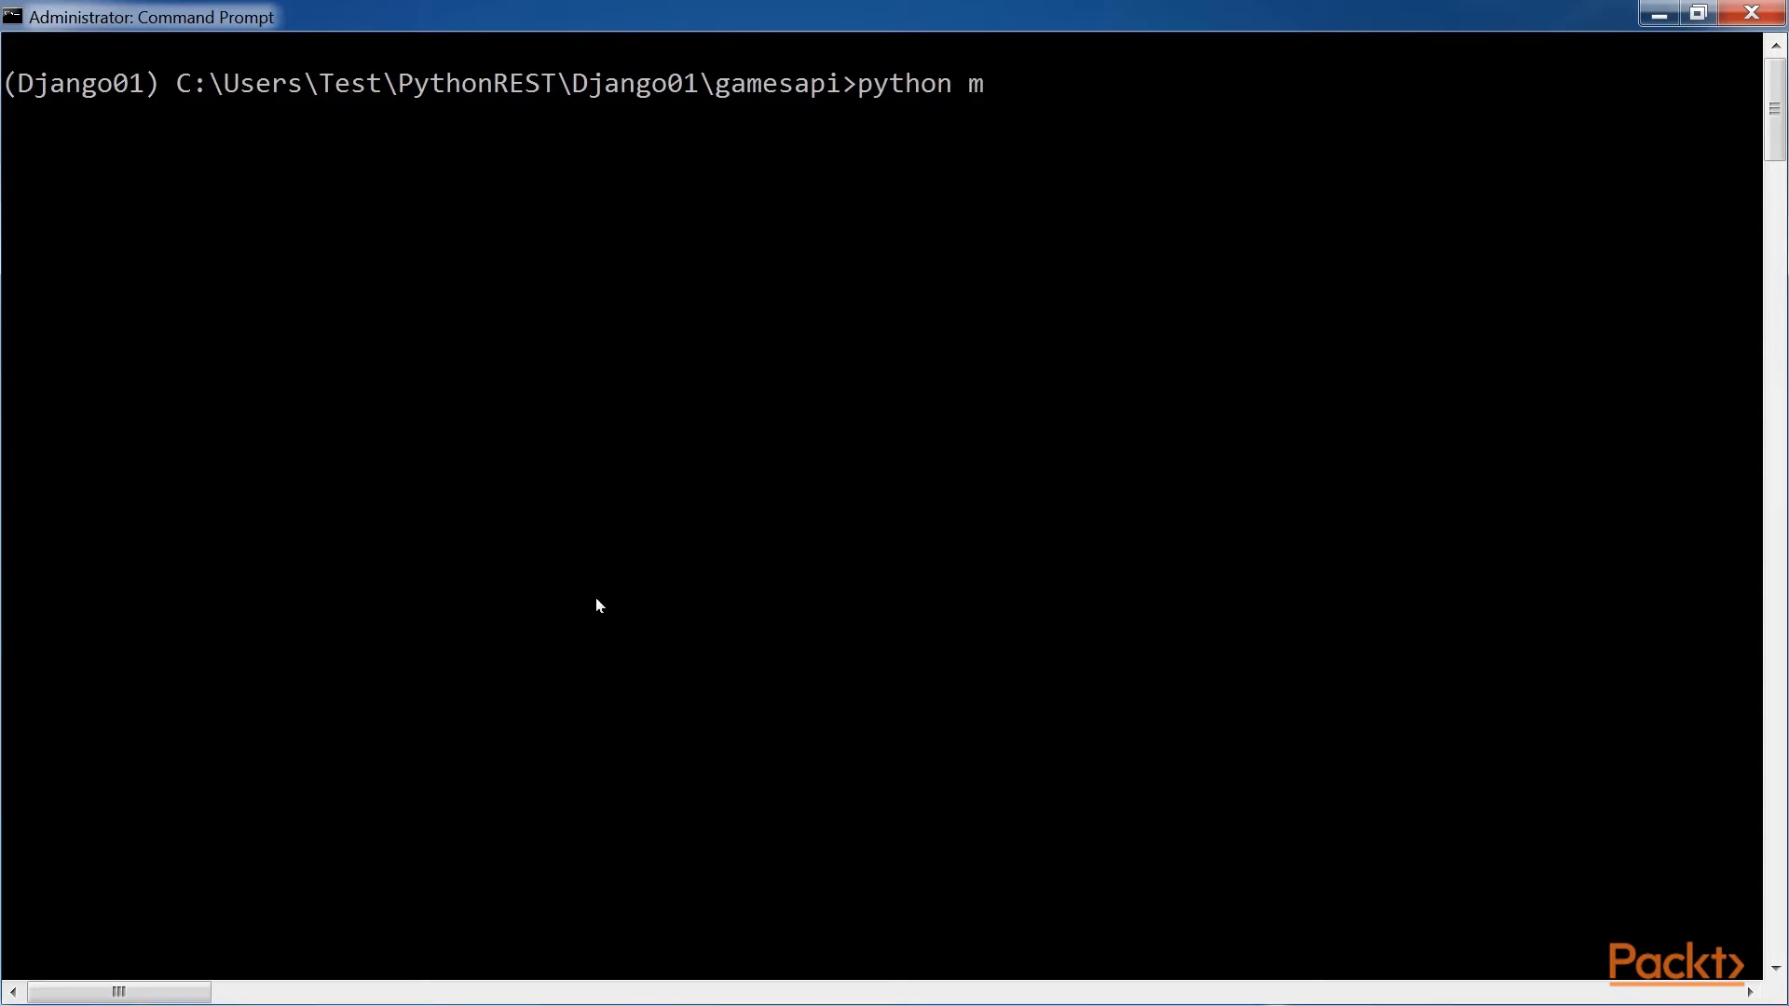
text(anage.py)
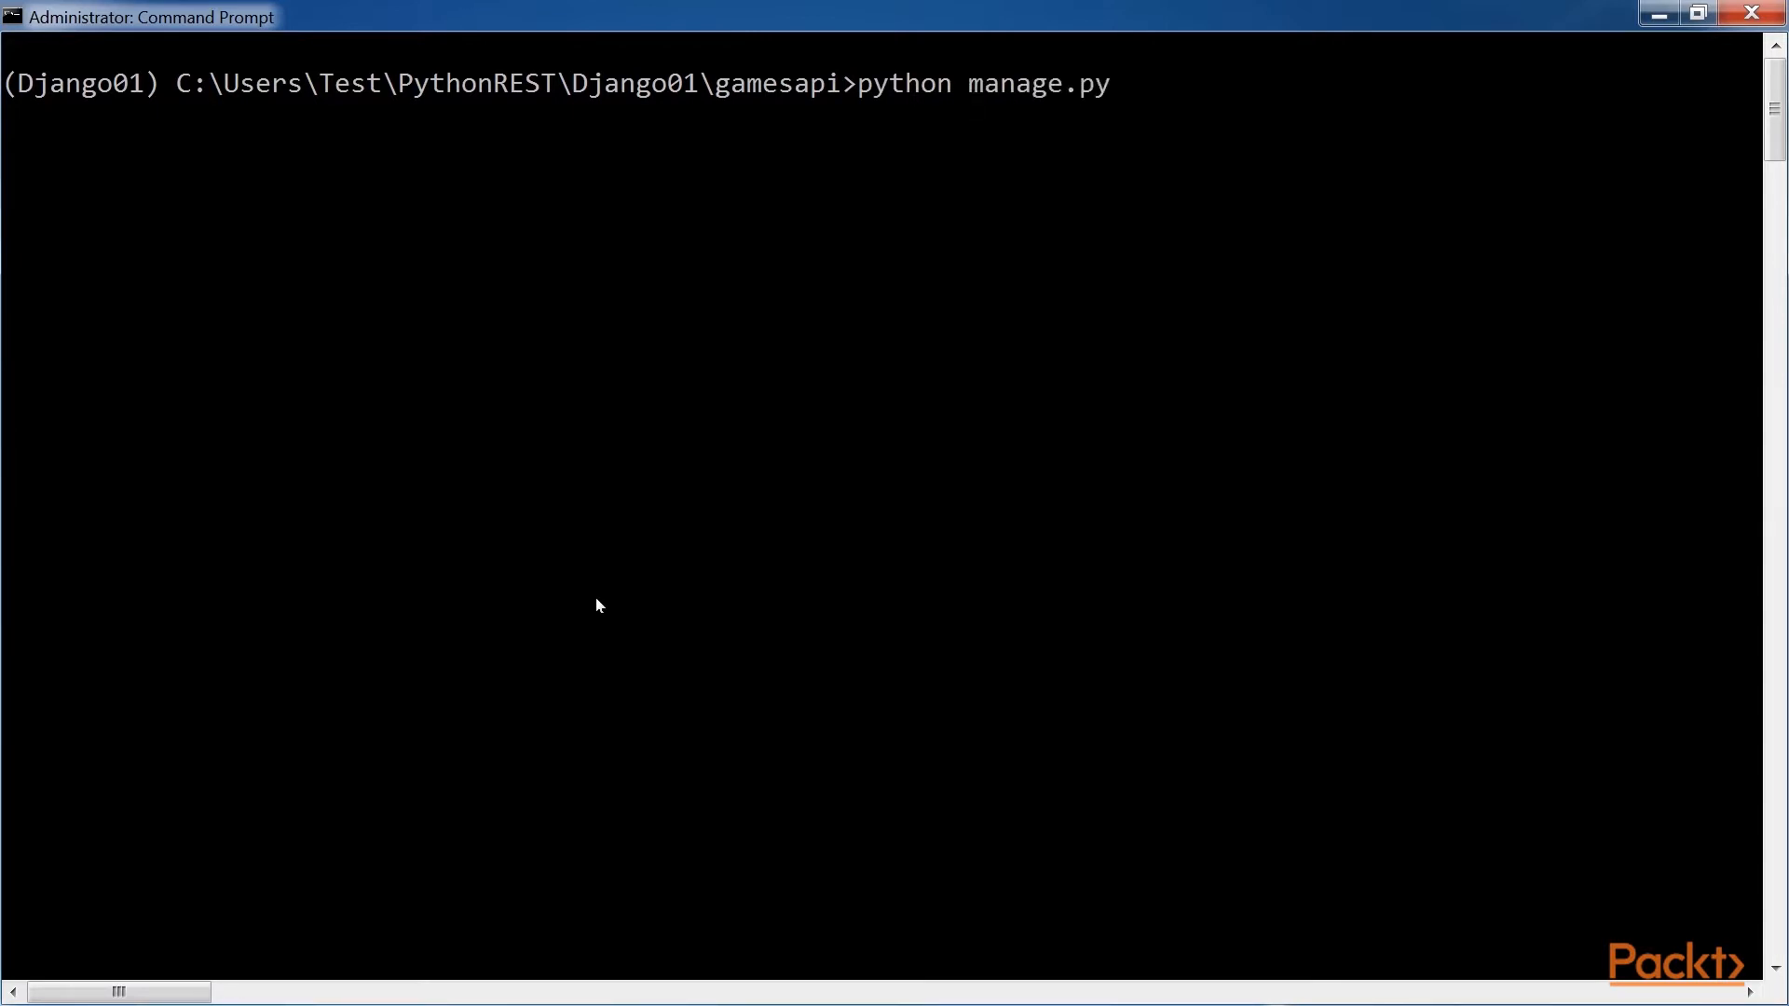
text(makemigrat)
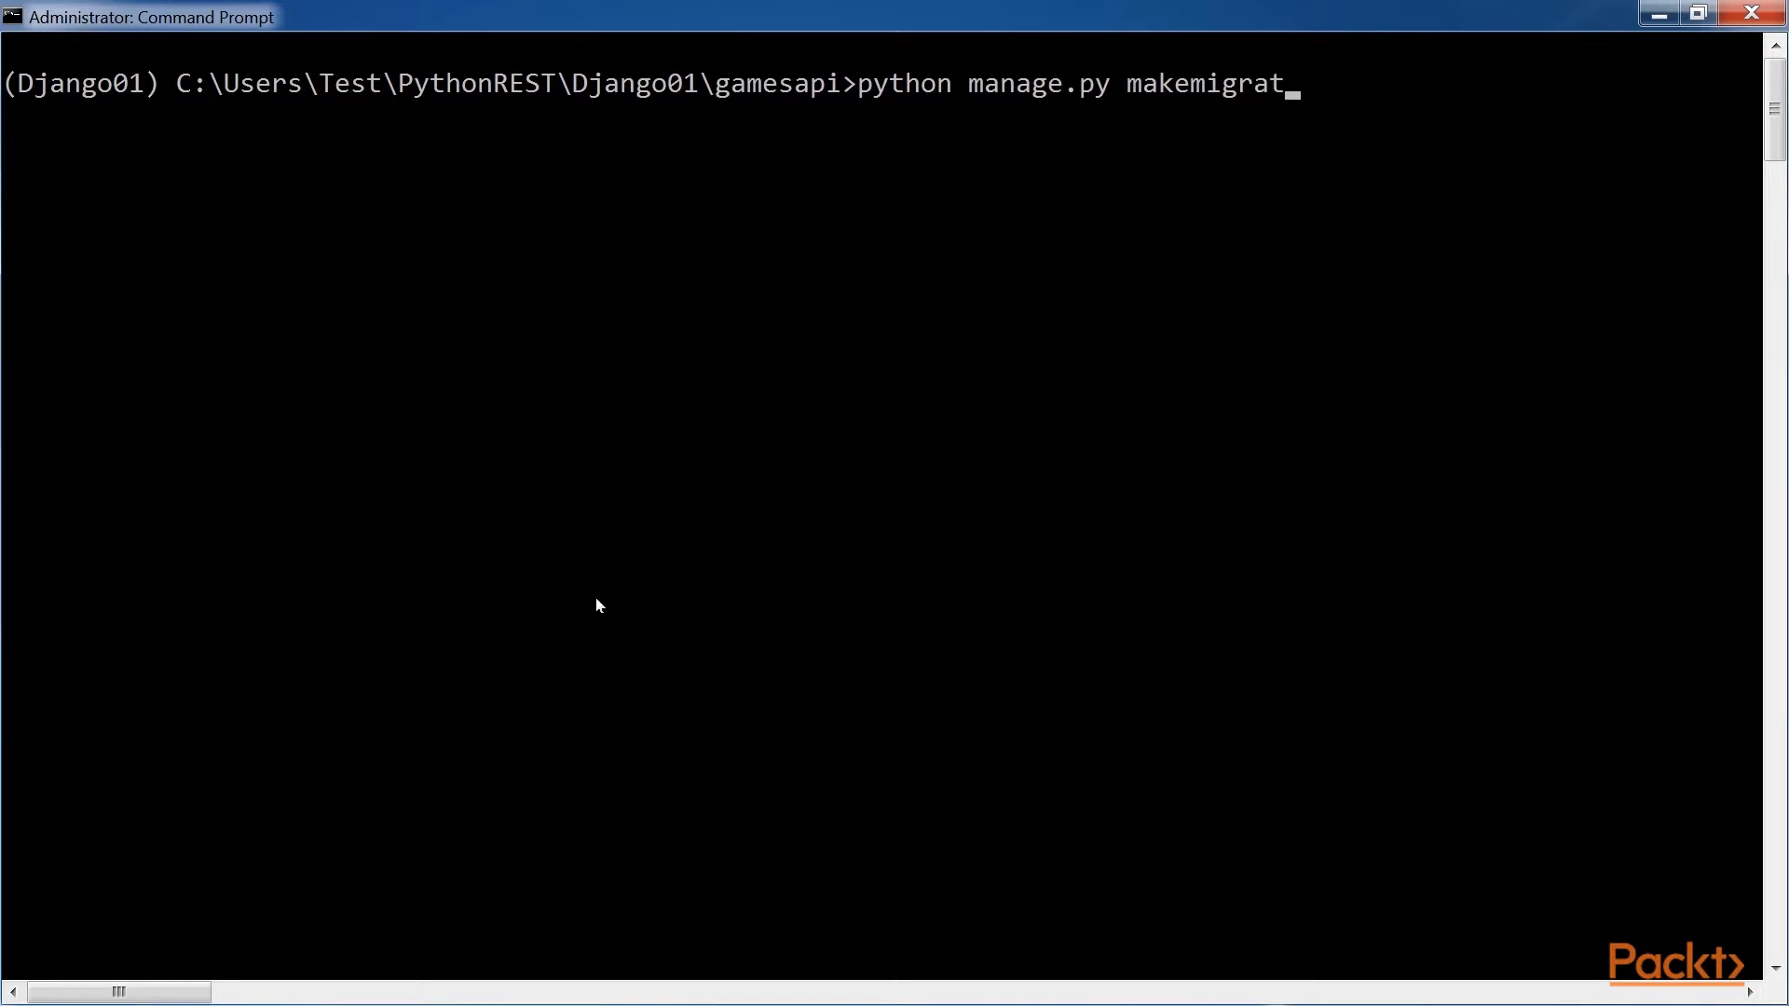
text(ions g)
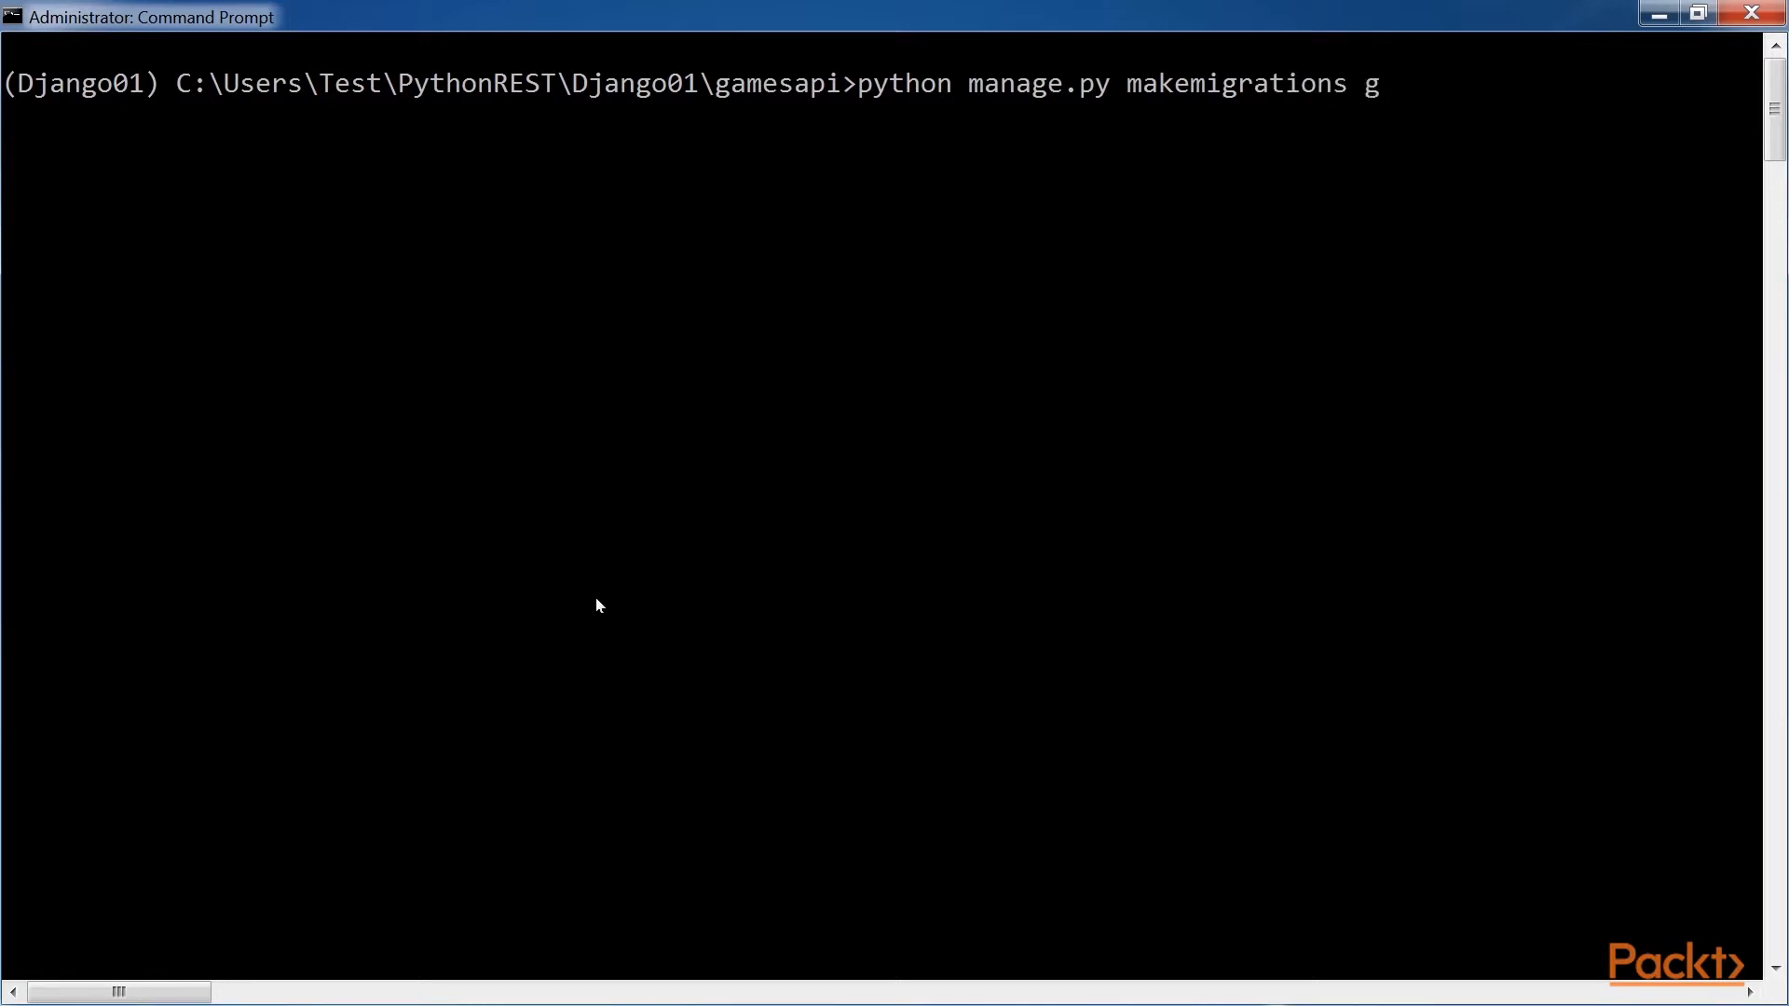
text(ames)
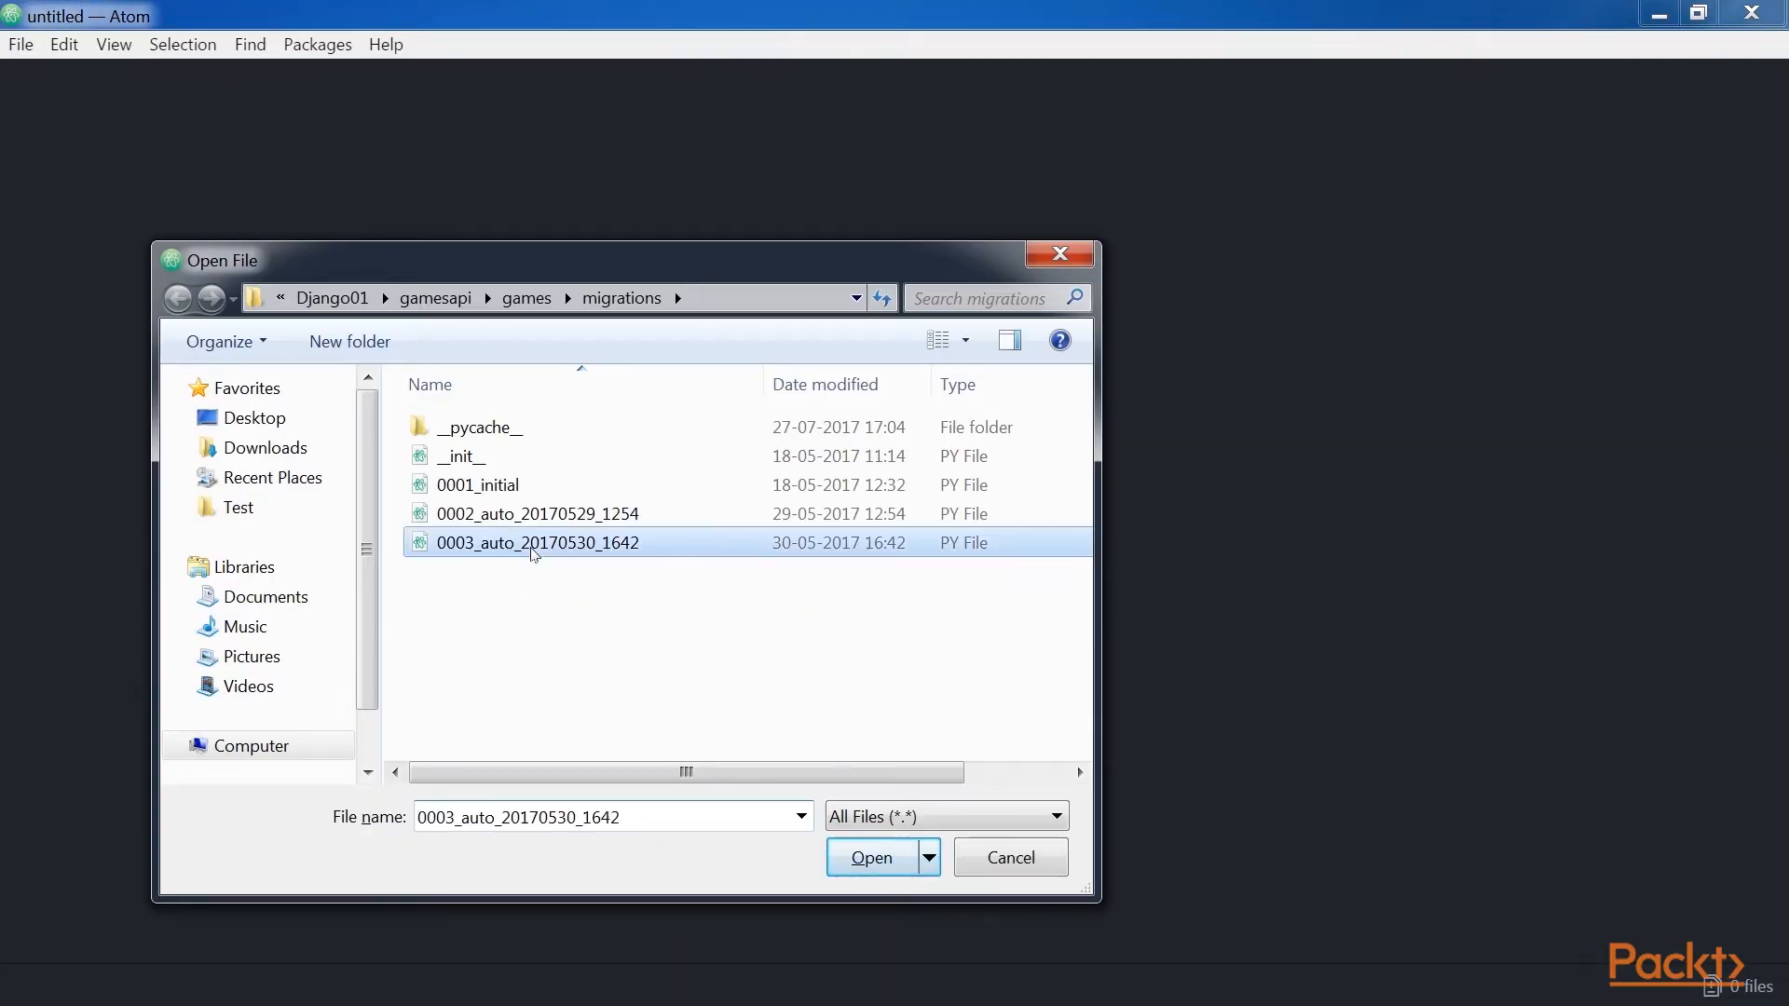
- Open migration 0003_auto_20170530_1642 and highlight its AlterField operations for the name fields
click(870, 857)
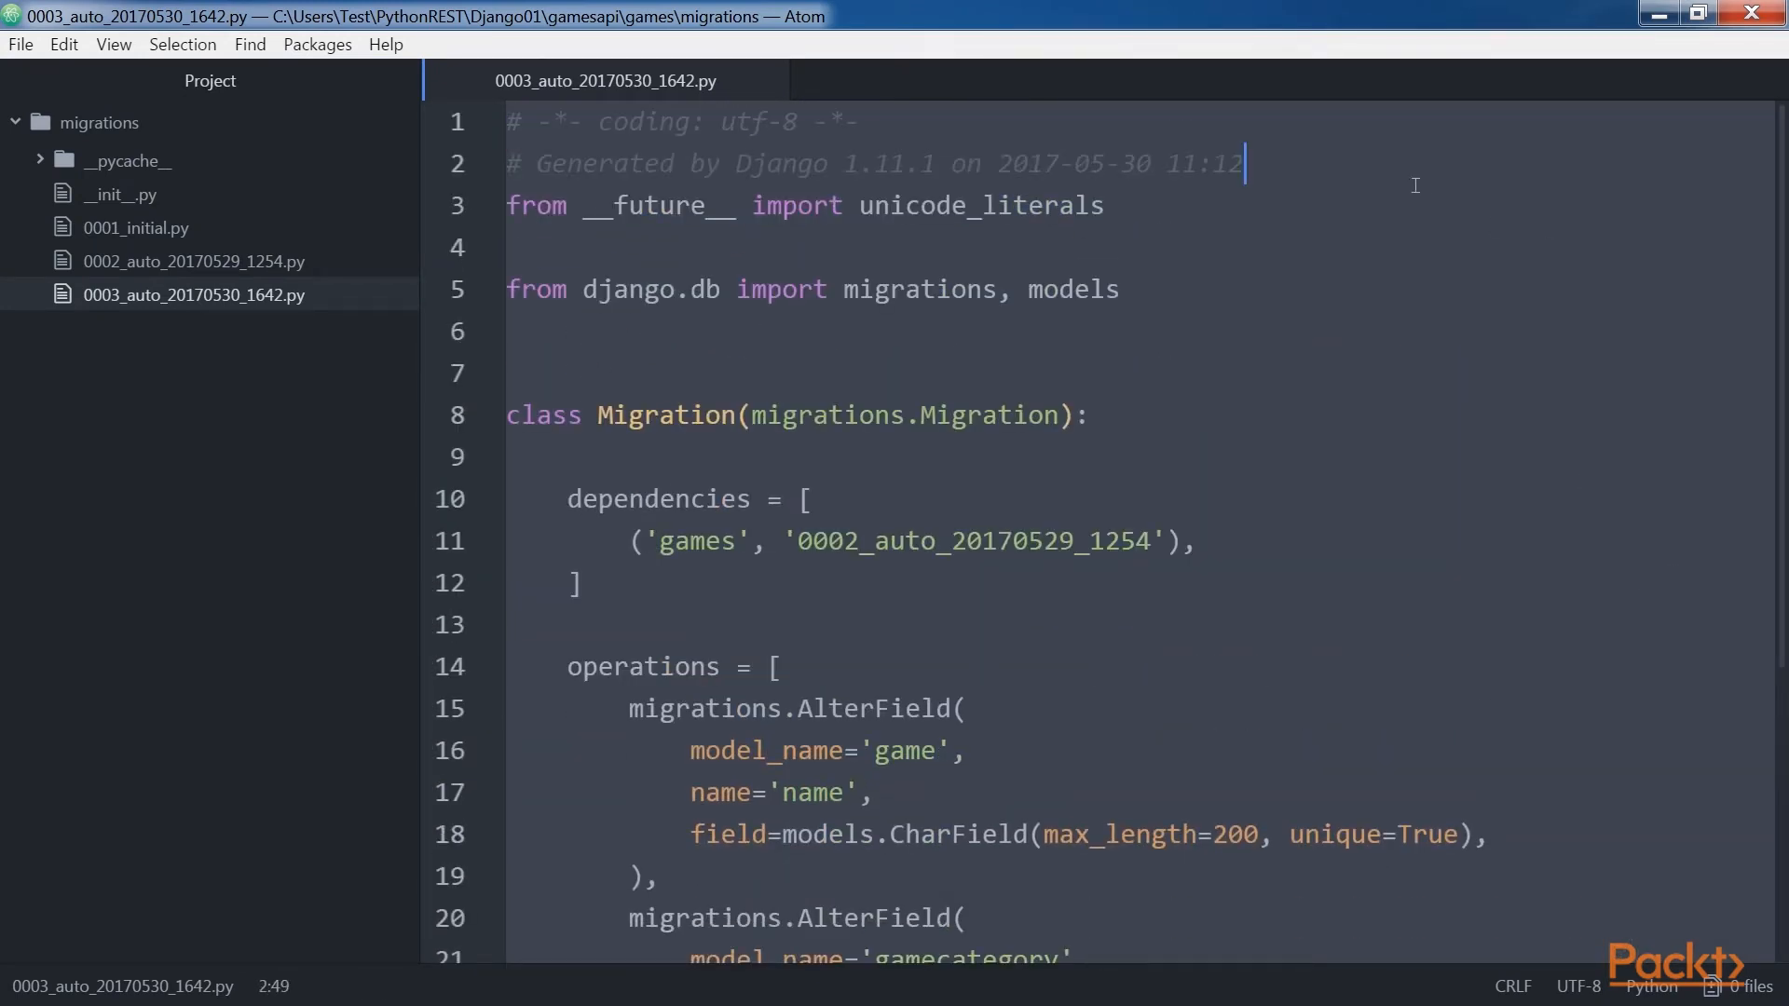
drag(543, 163, 830, 163)
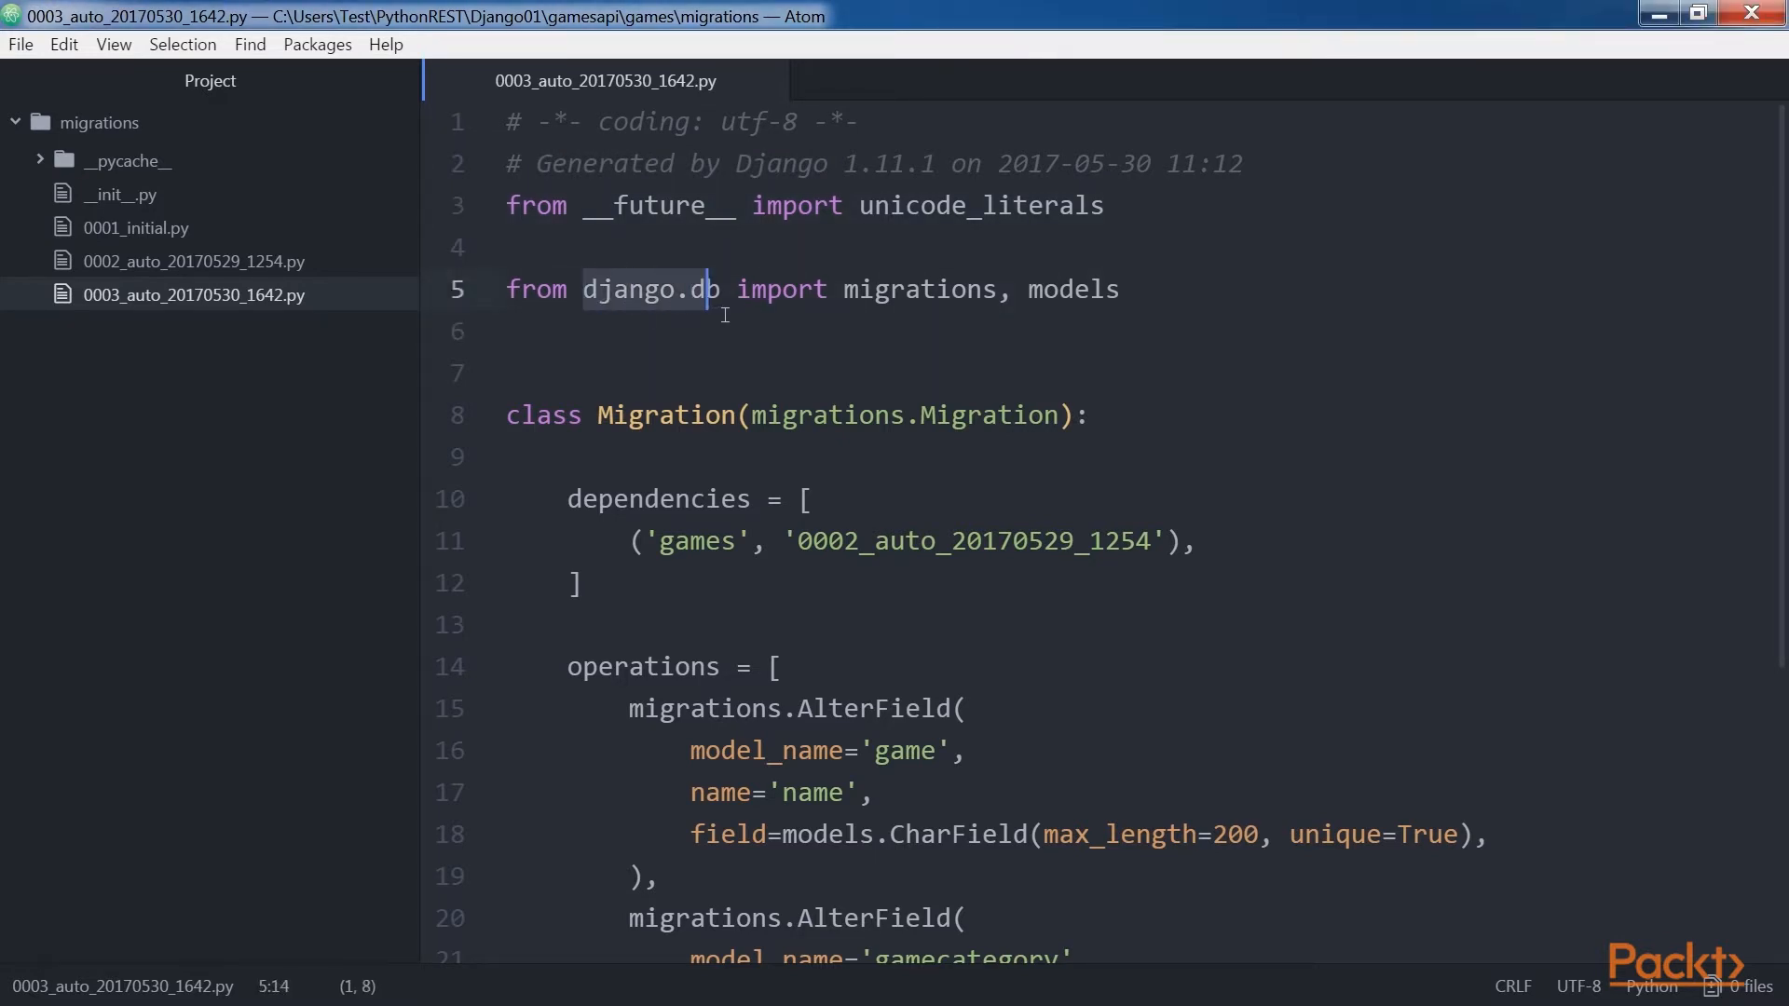
double_click(666, 413)
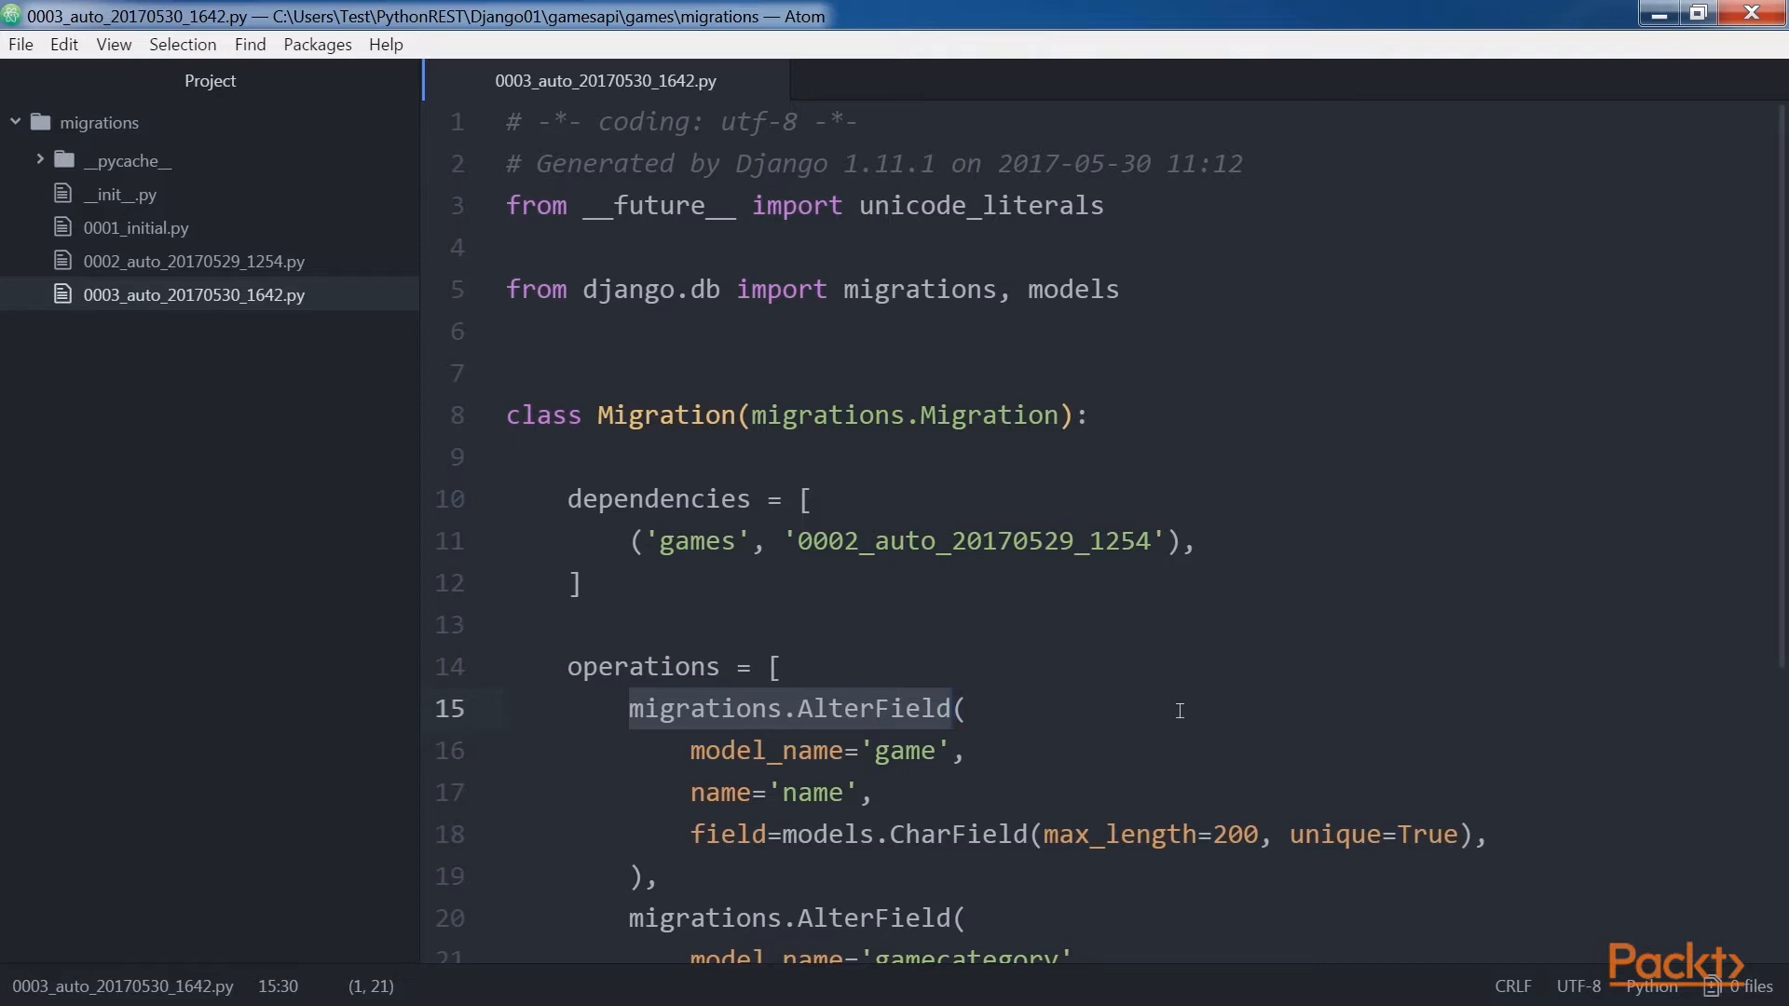
scroll(down, 3)
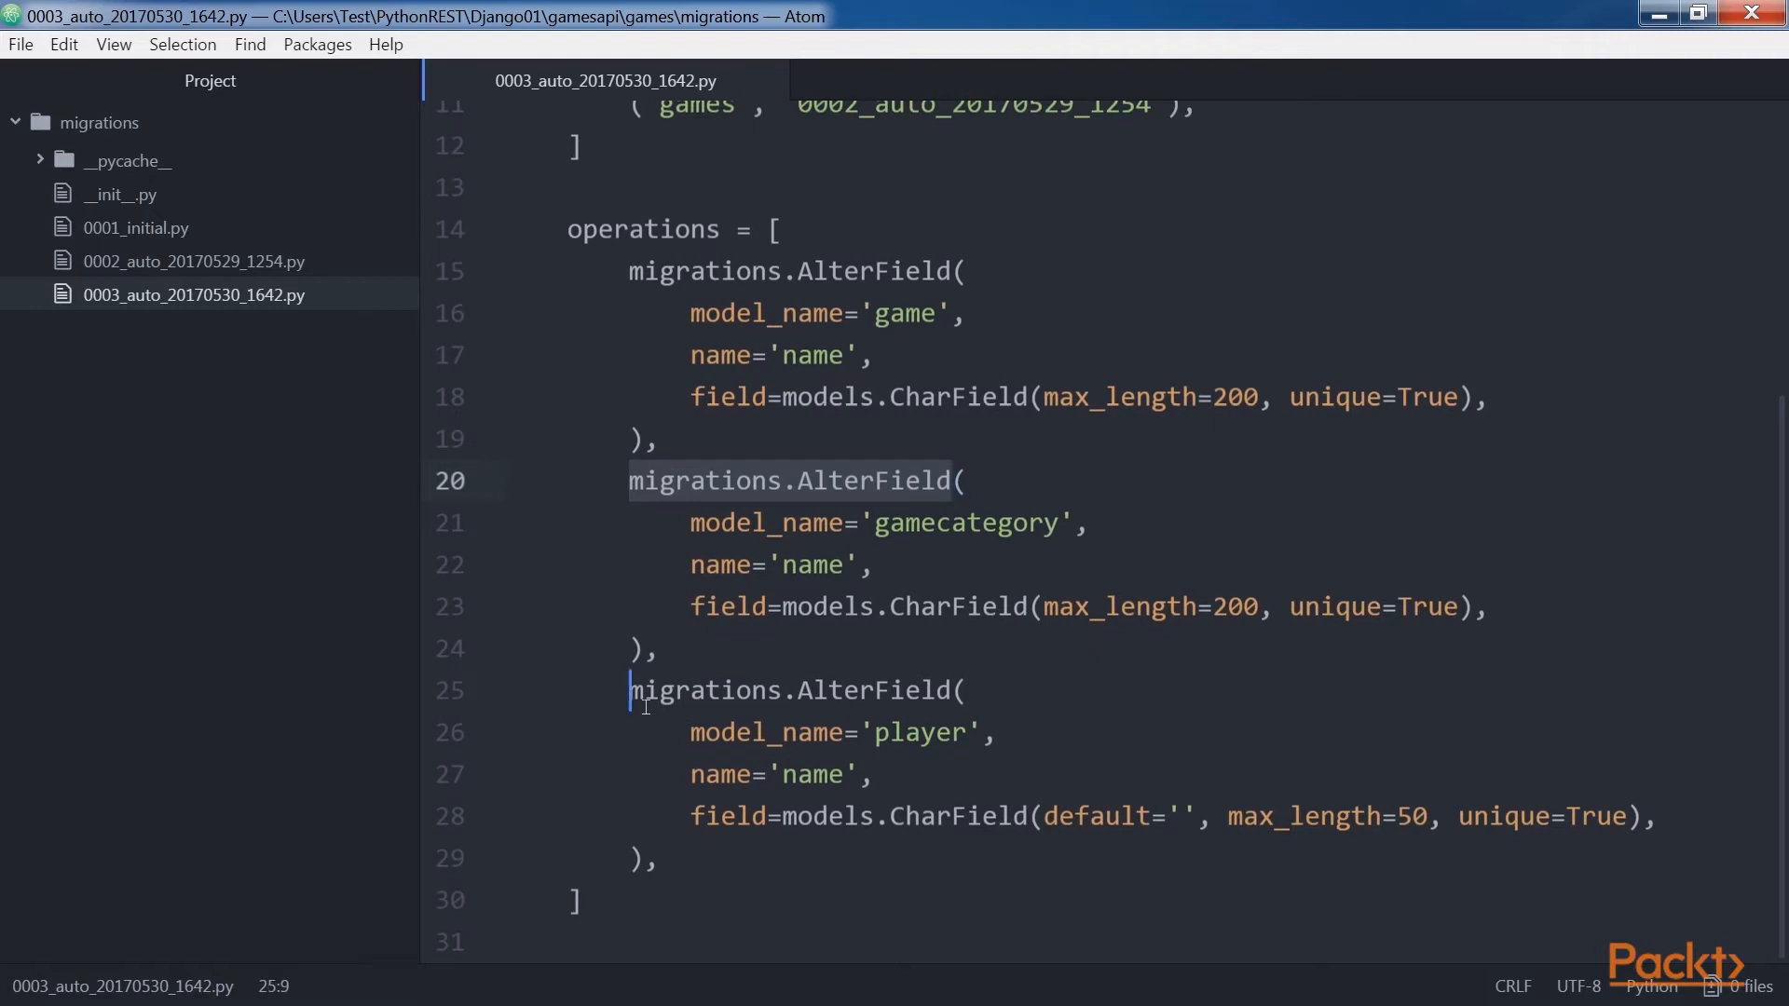
double_click(787, 689)
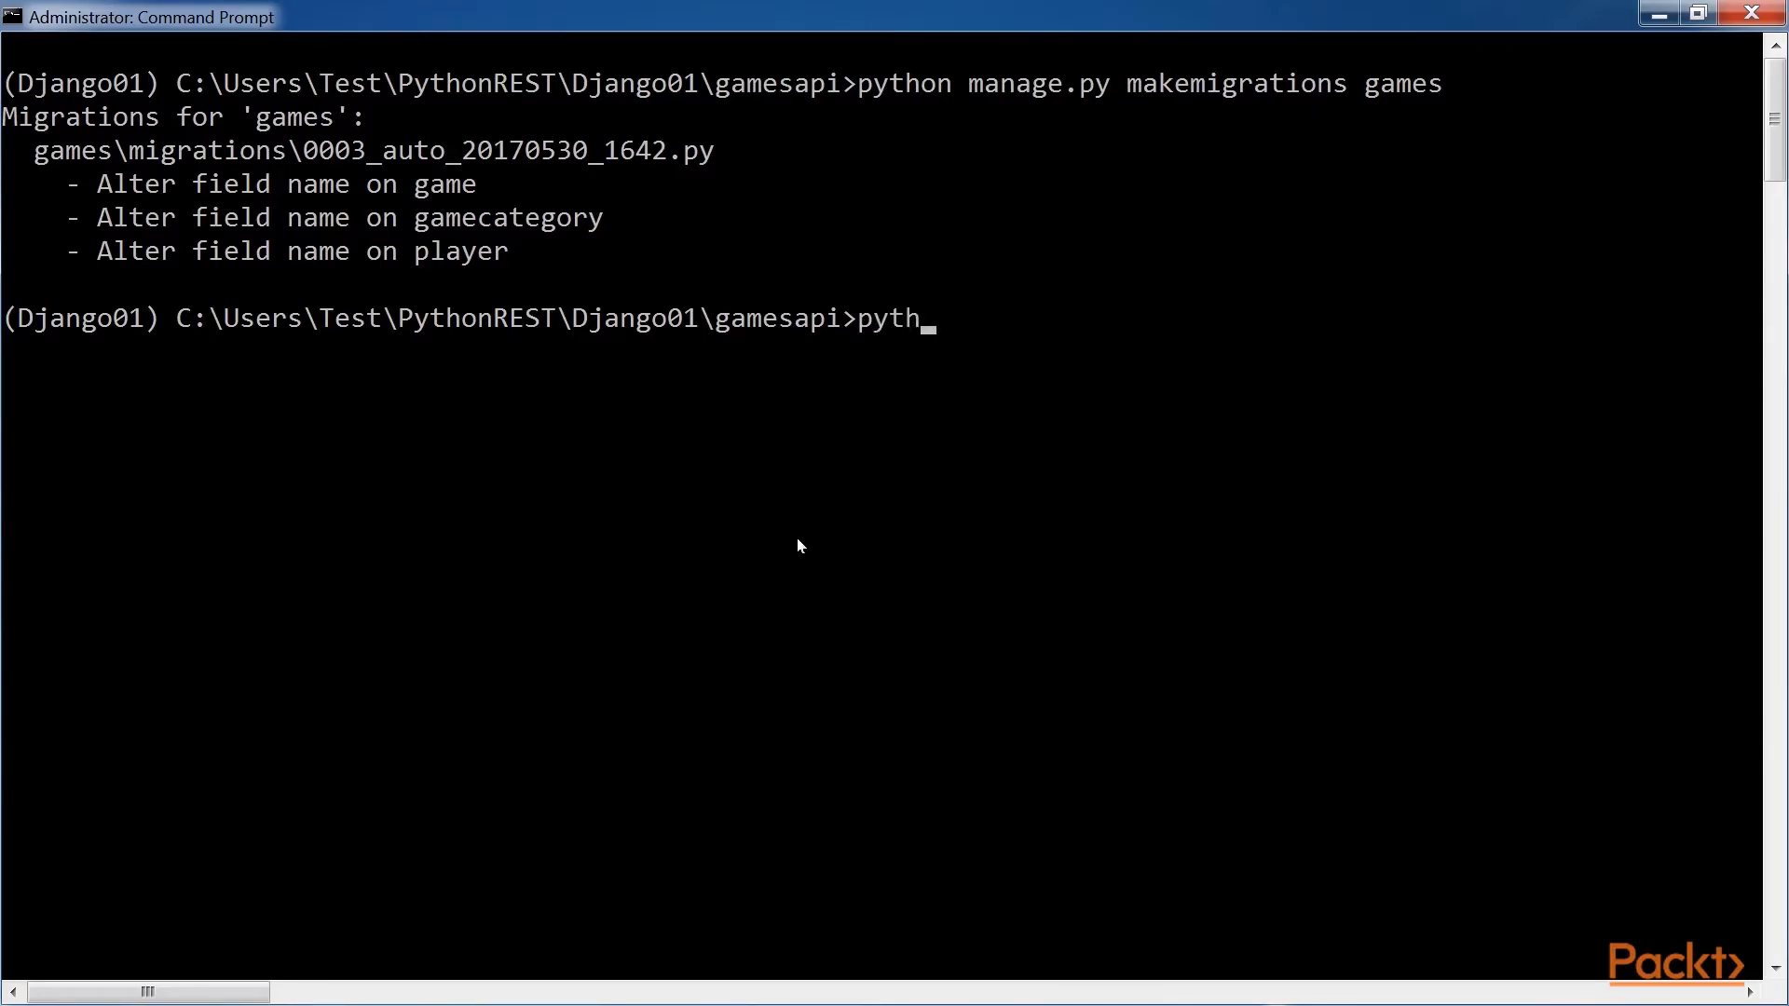
- Run 'python manage.py migrate' to apply games.0003_auto_20170530_1642
text(on)
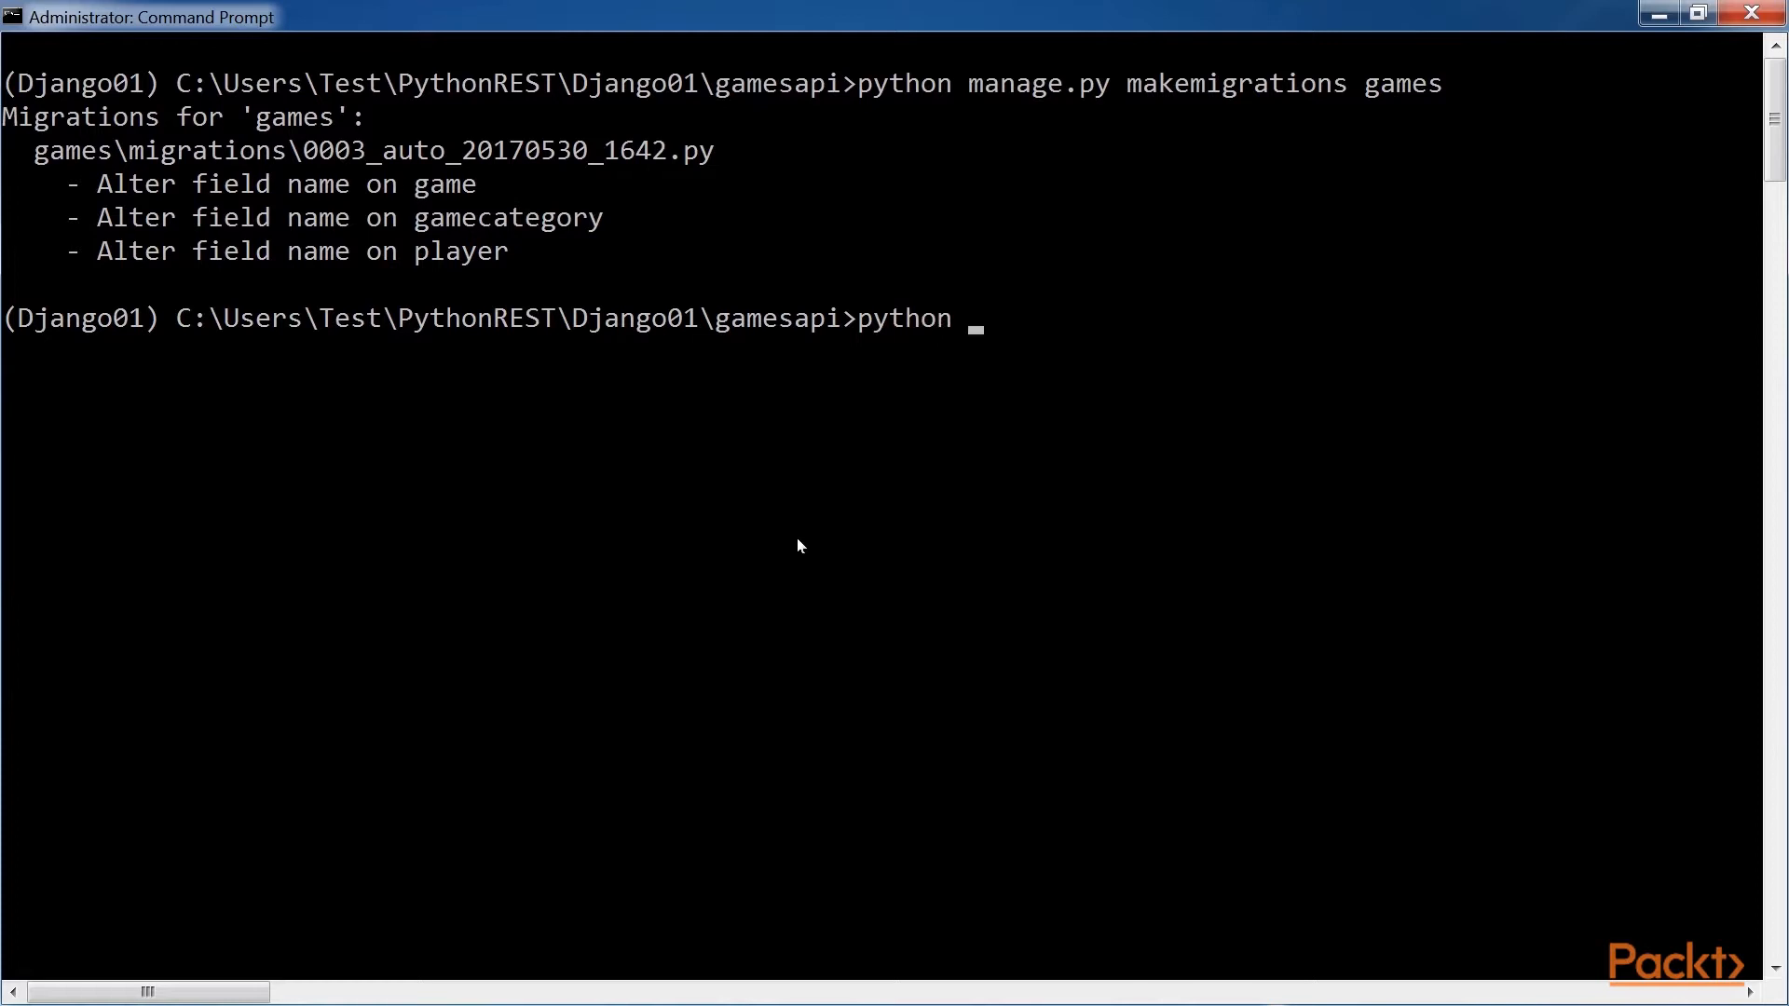
text(manag)
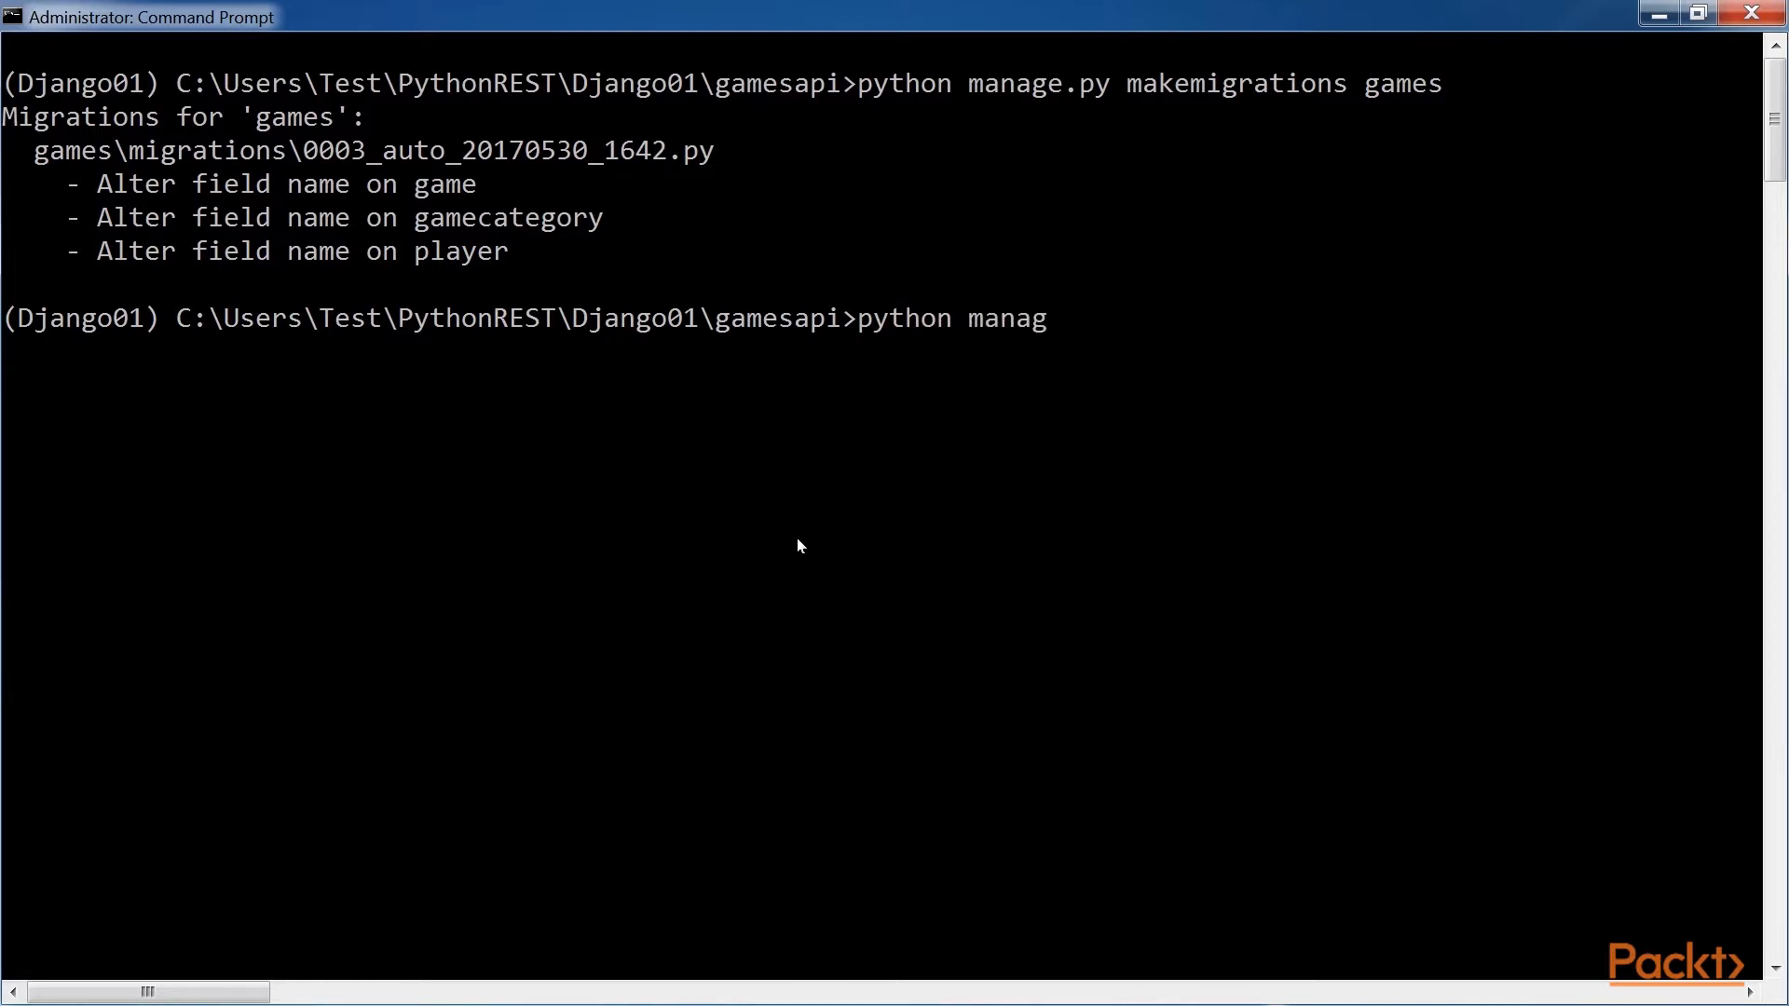
text(e.py)
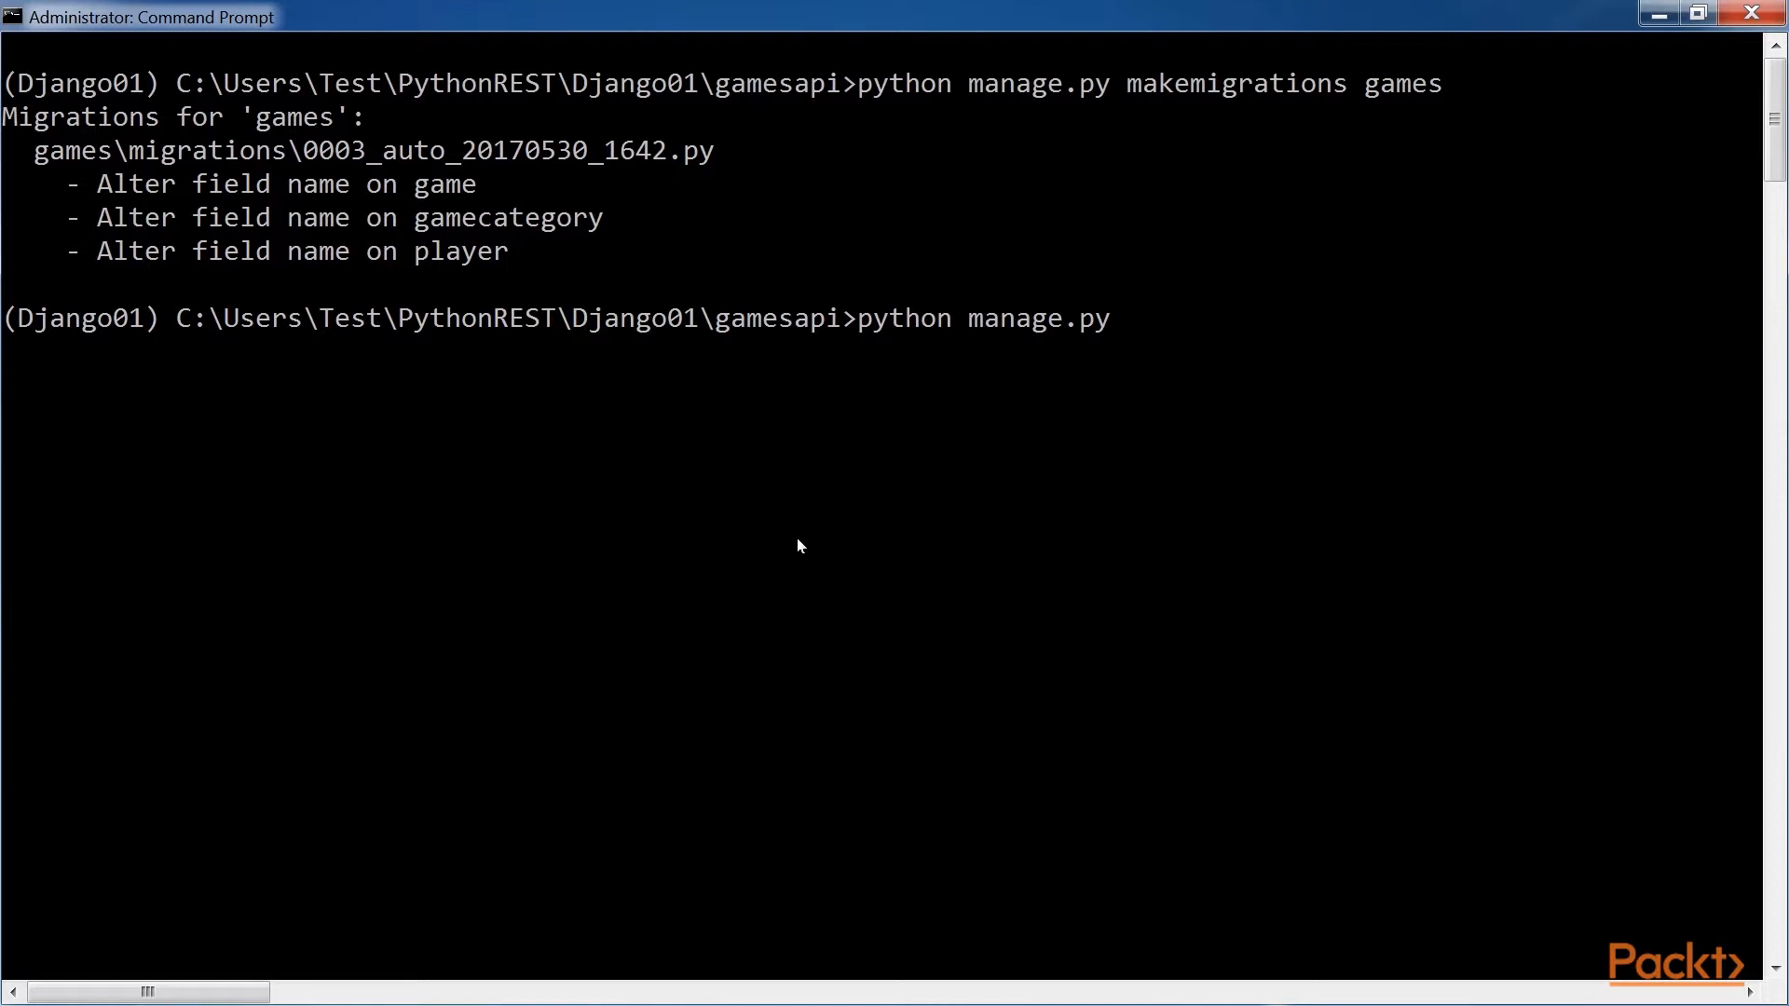
text(migra)
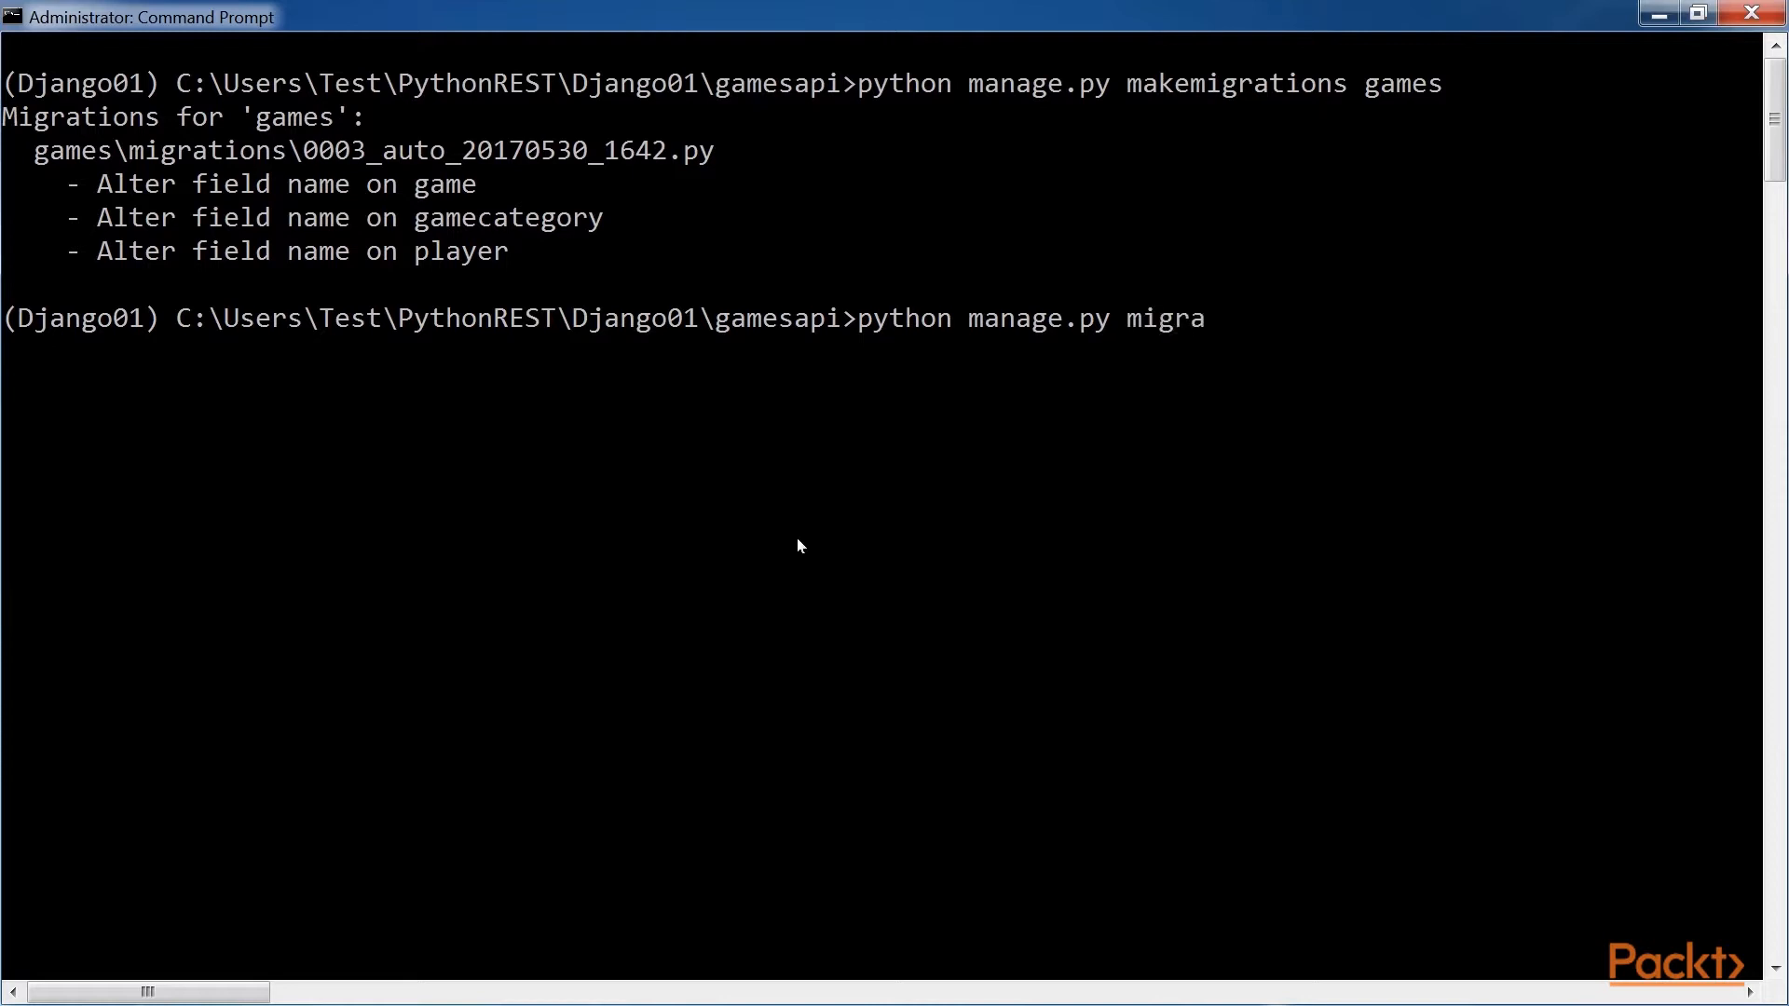
text(te)
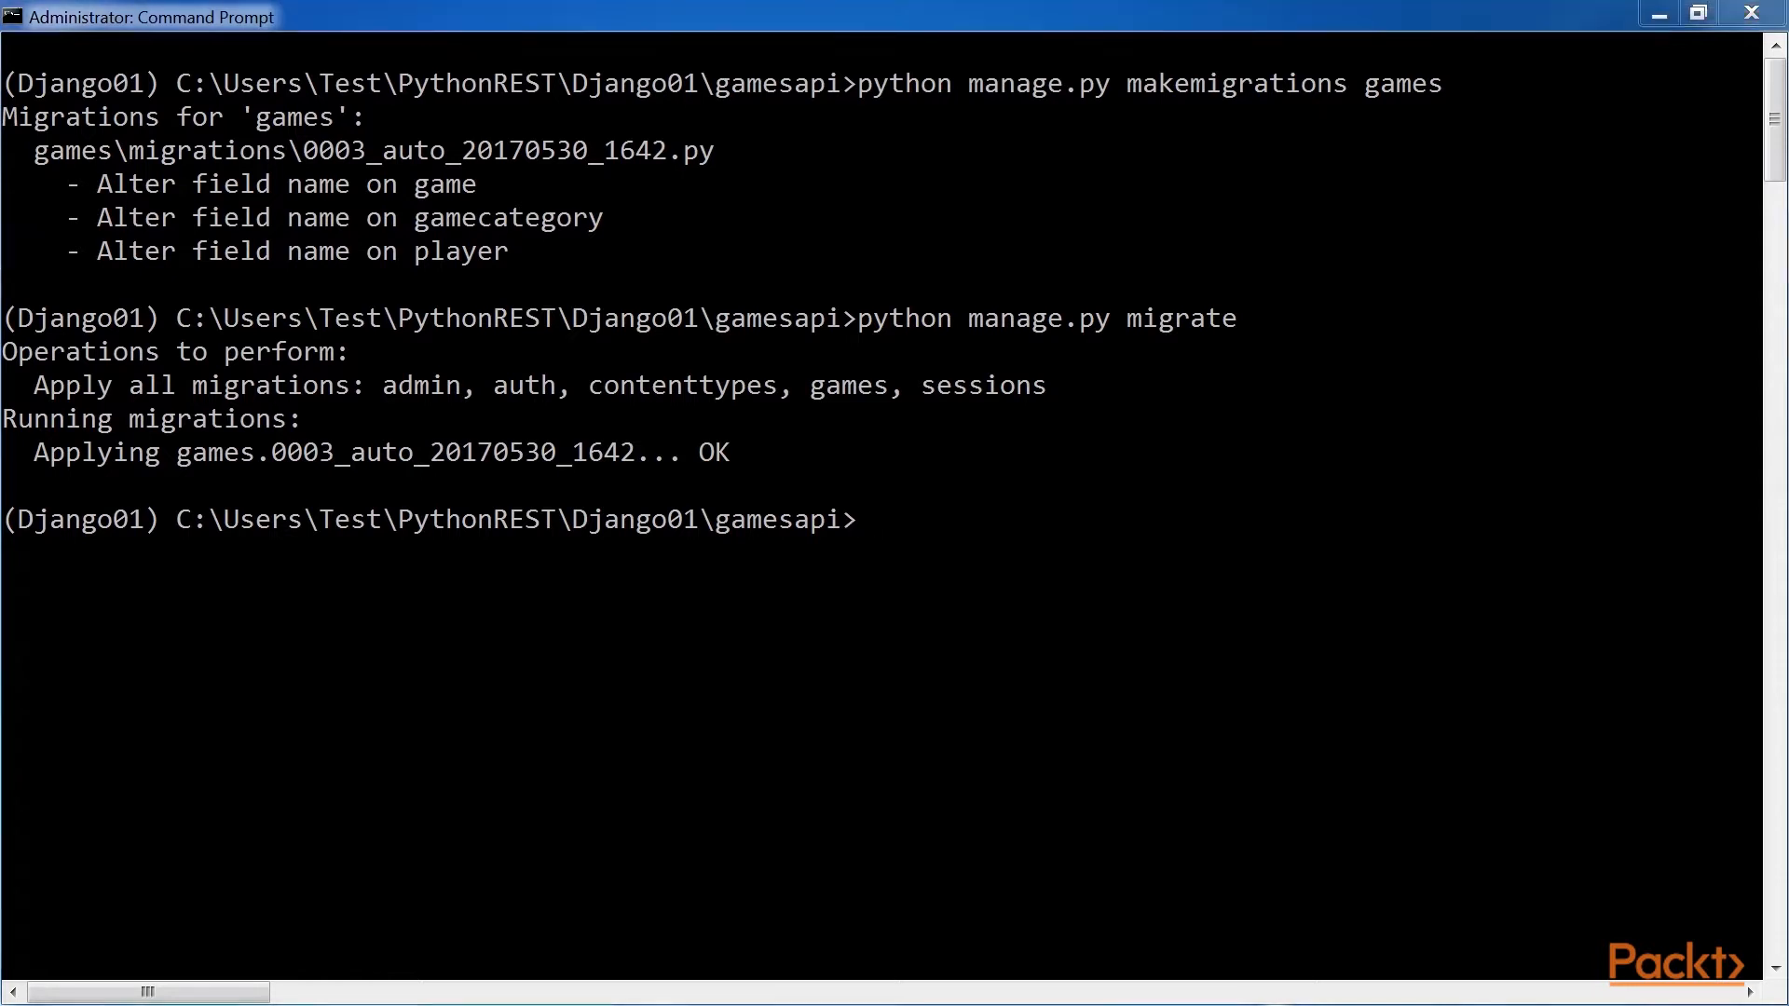
text(python manage.)
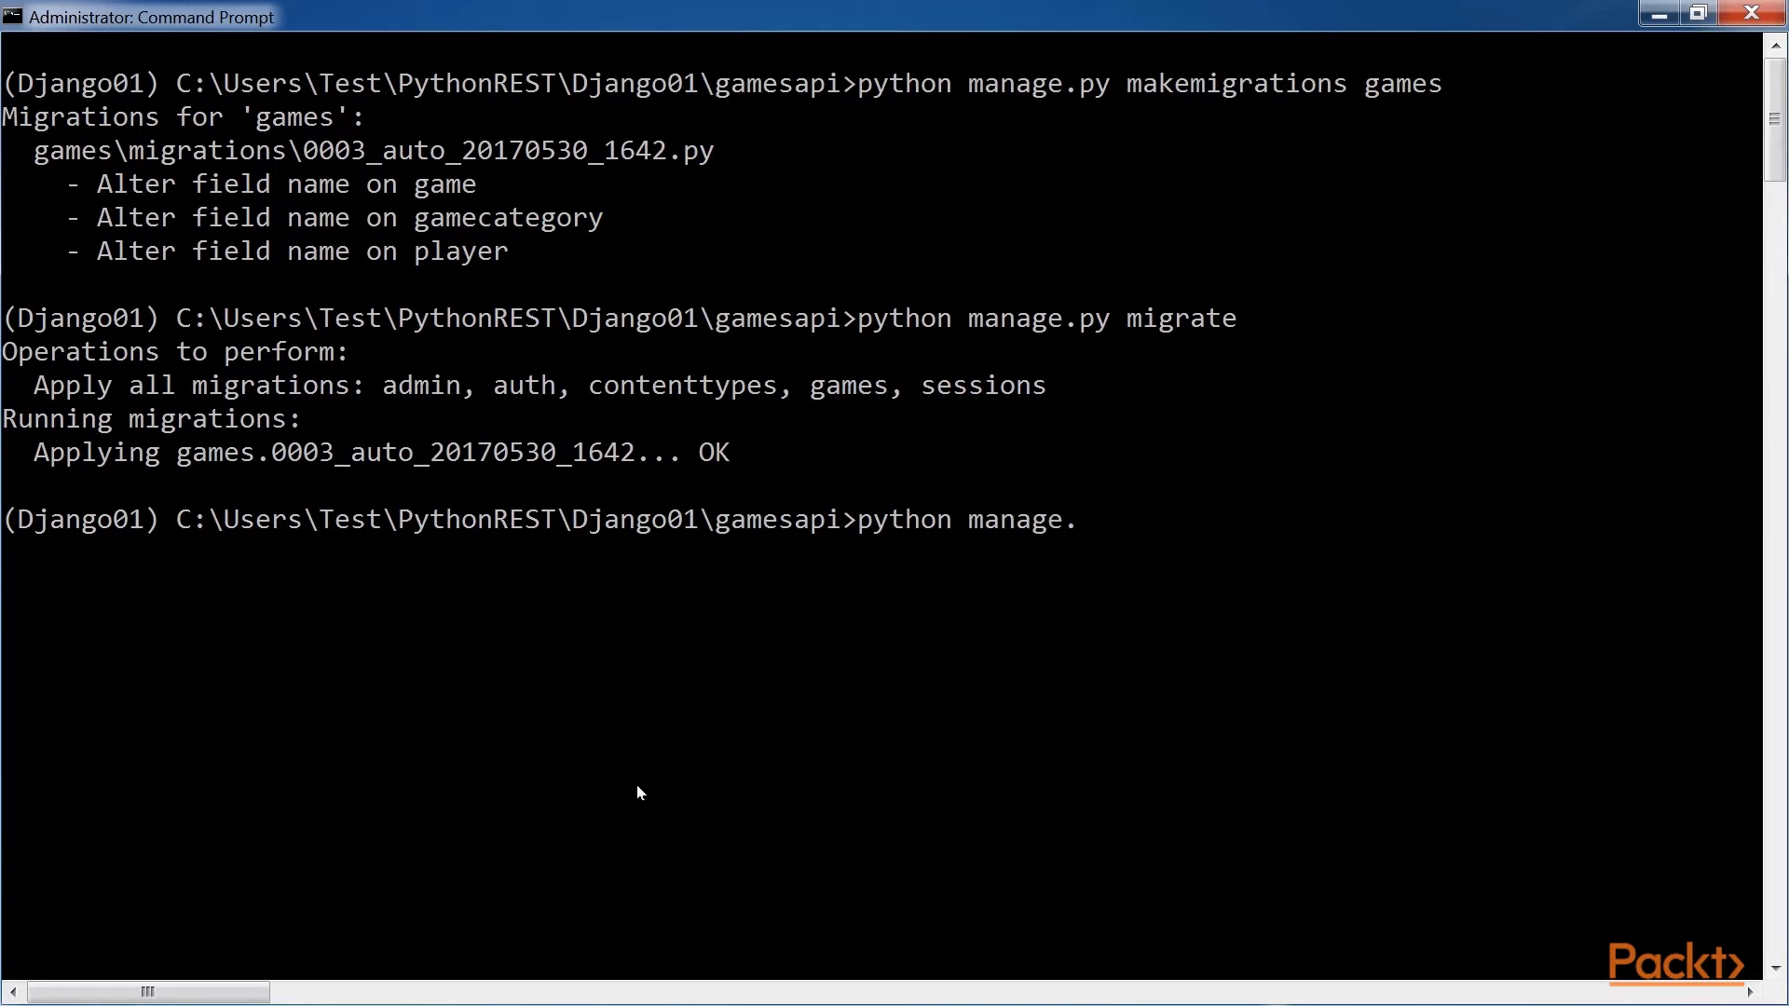
- Run 'python manage.py runserver' to serve Django at 127.0.0.1:8000
text(py runserver)
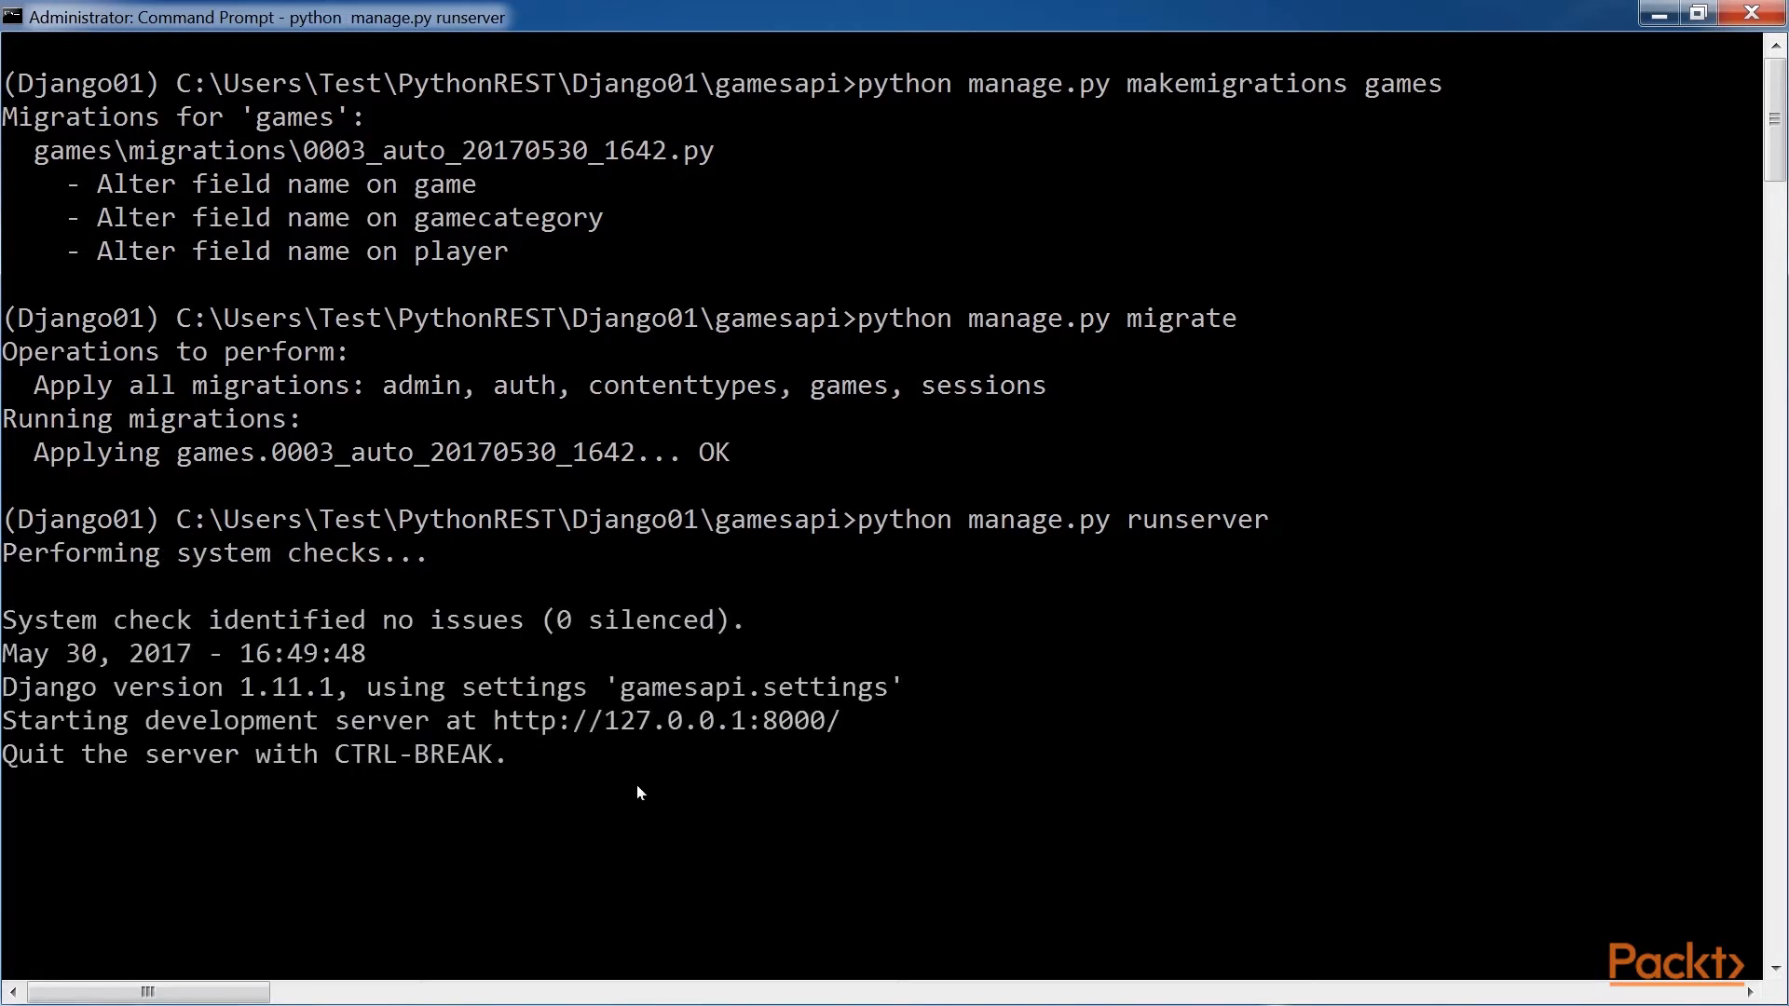
mouse_move(626, 792)
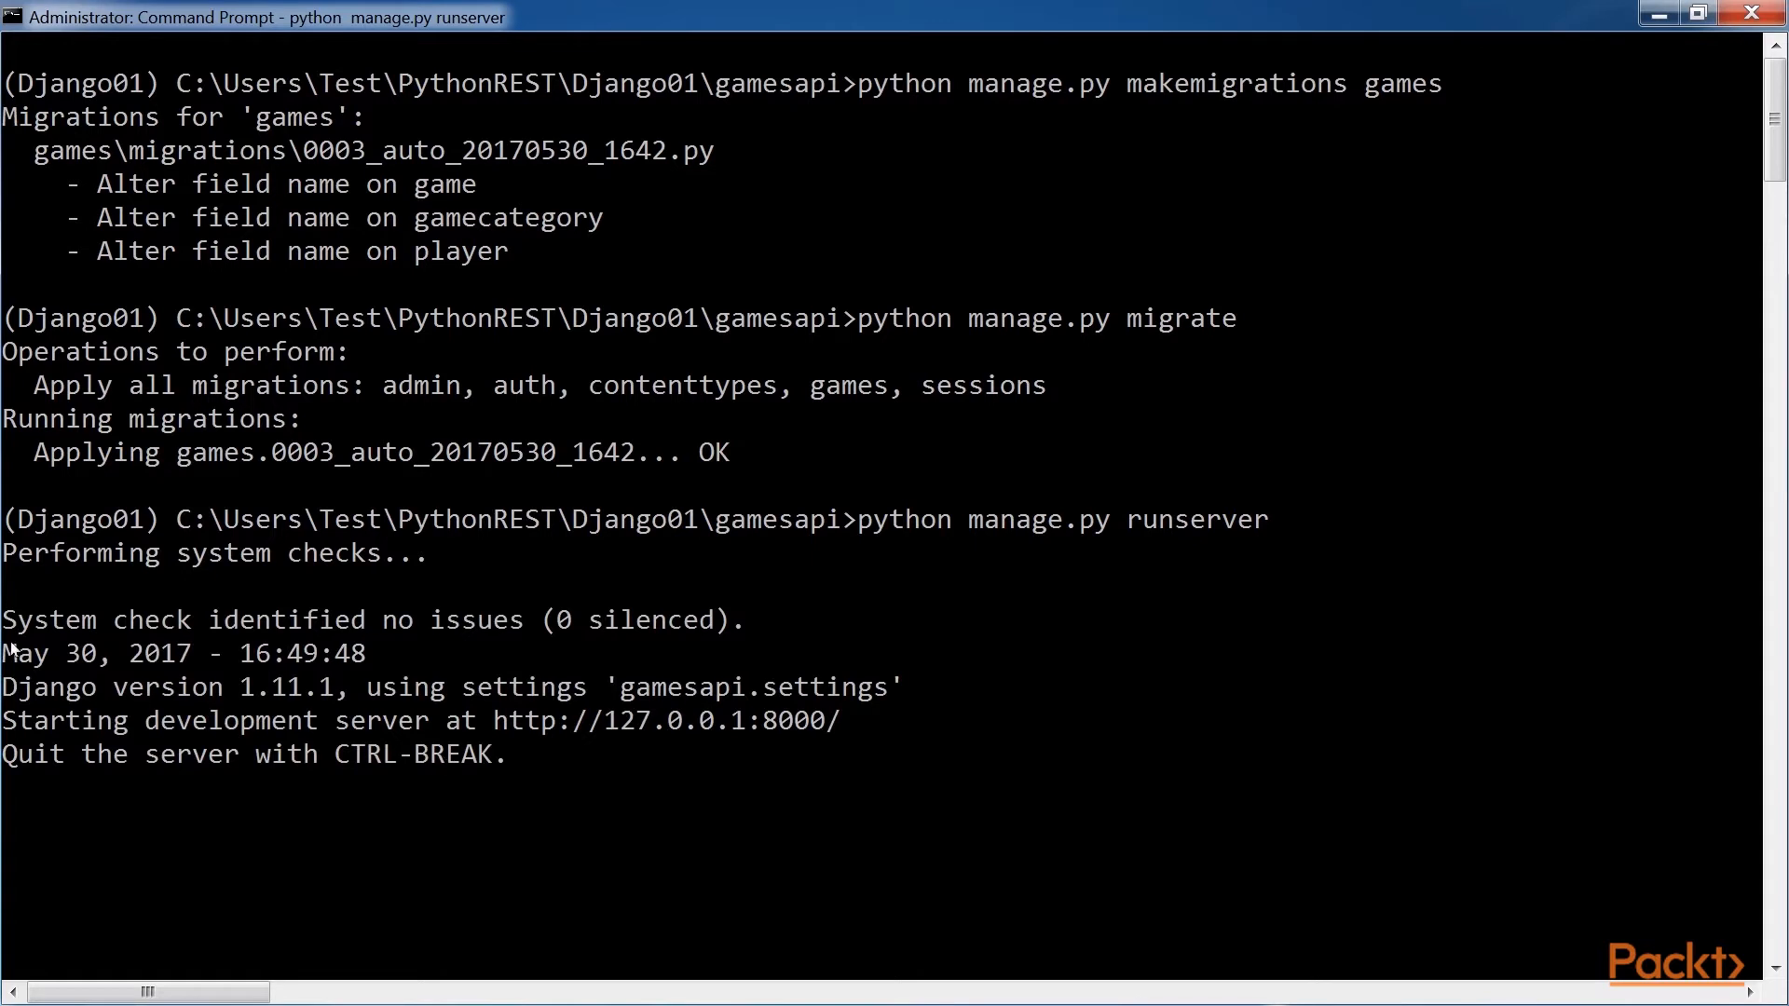
double_click(793, 720)
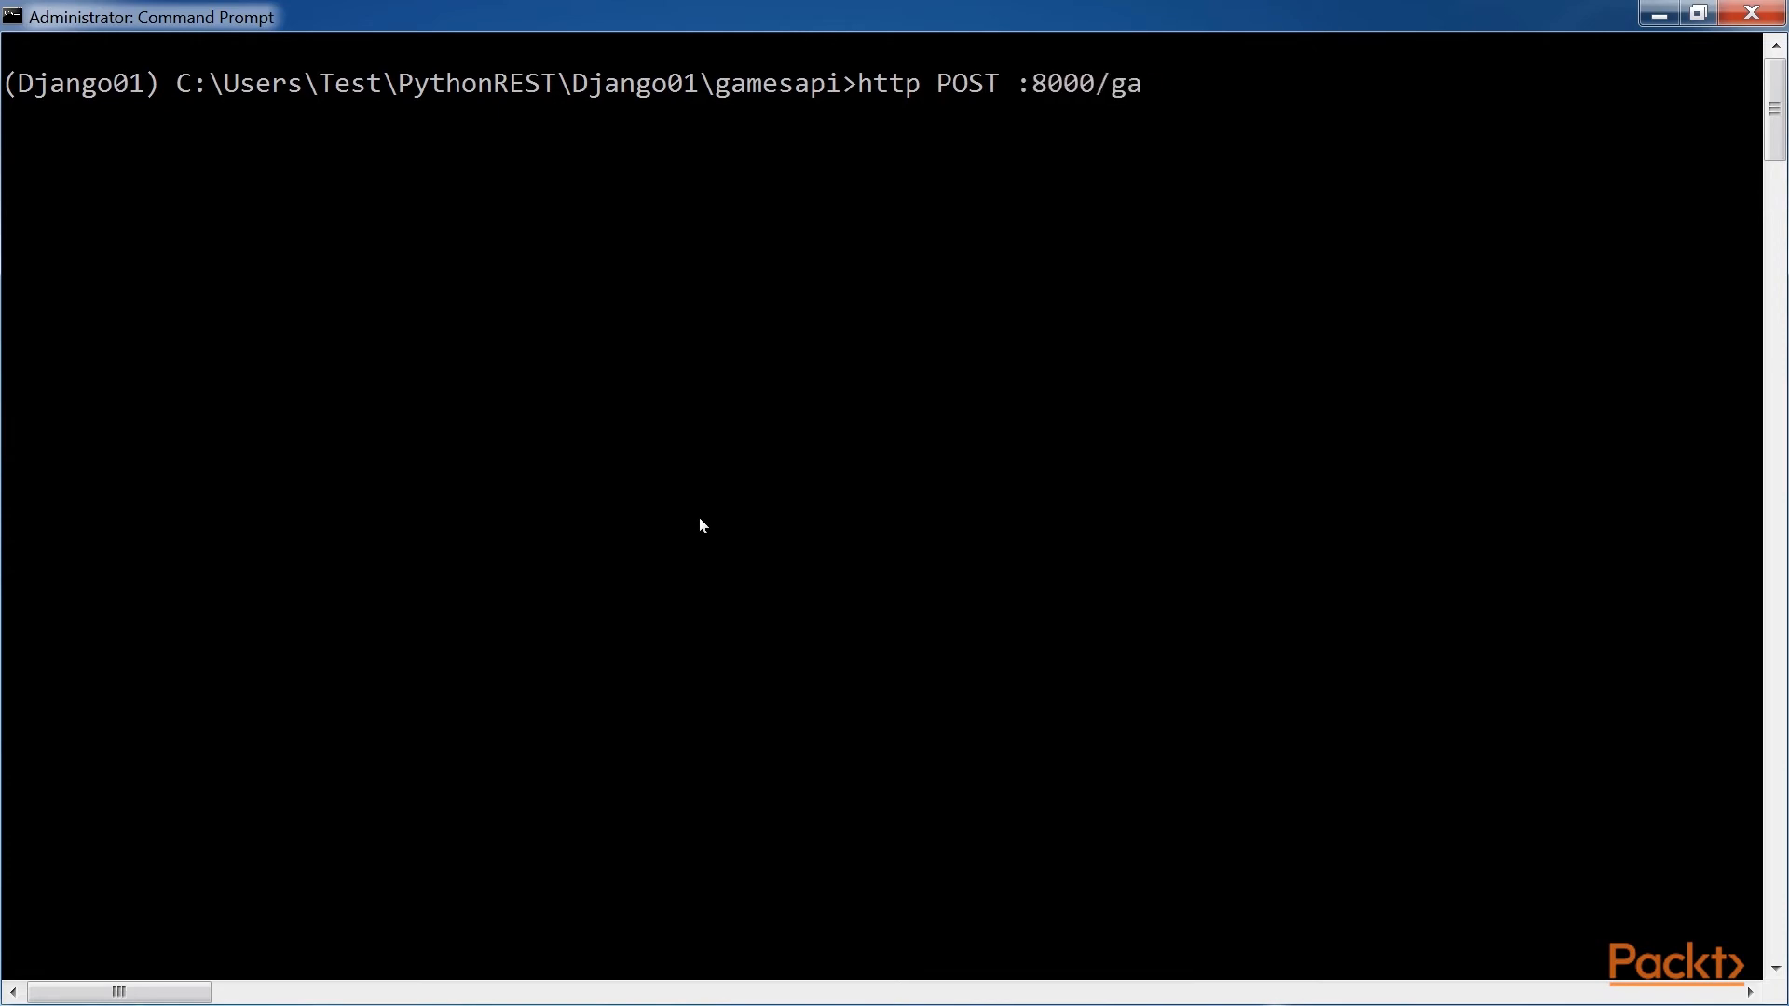
- POST name="3D RPG" to :8000/game-categories/ and highlight the 400 'already exists' error
text(me-categories/)
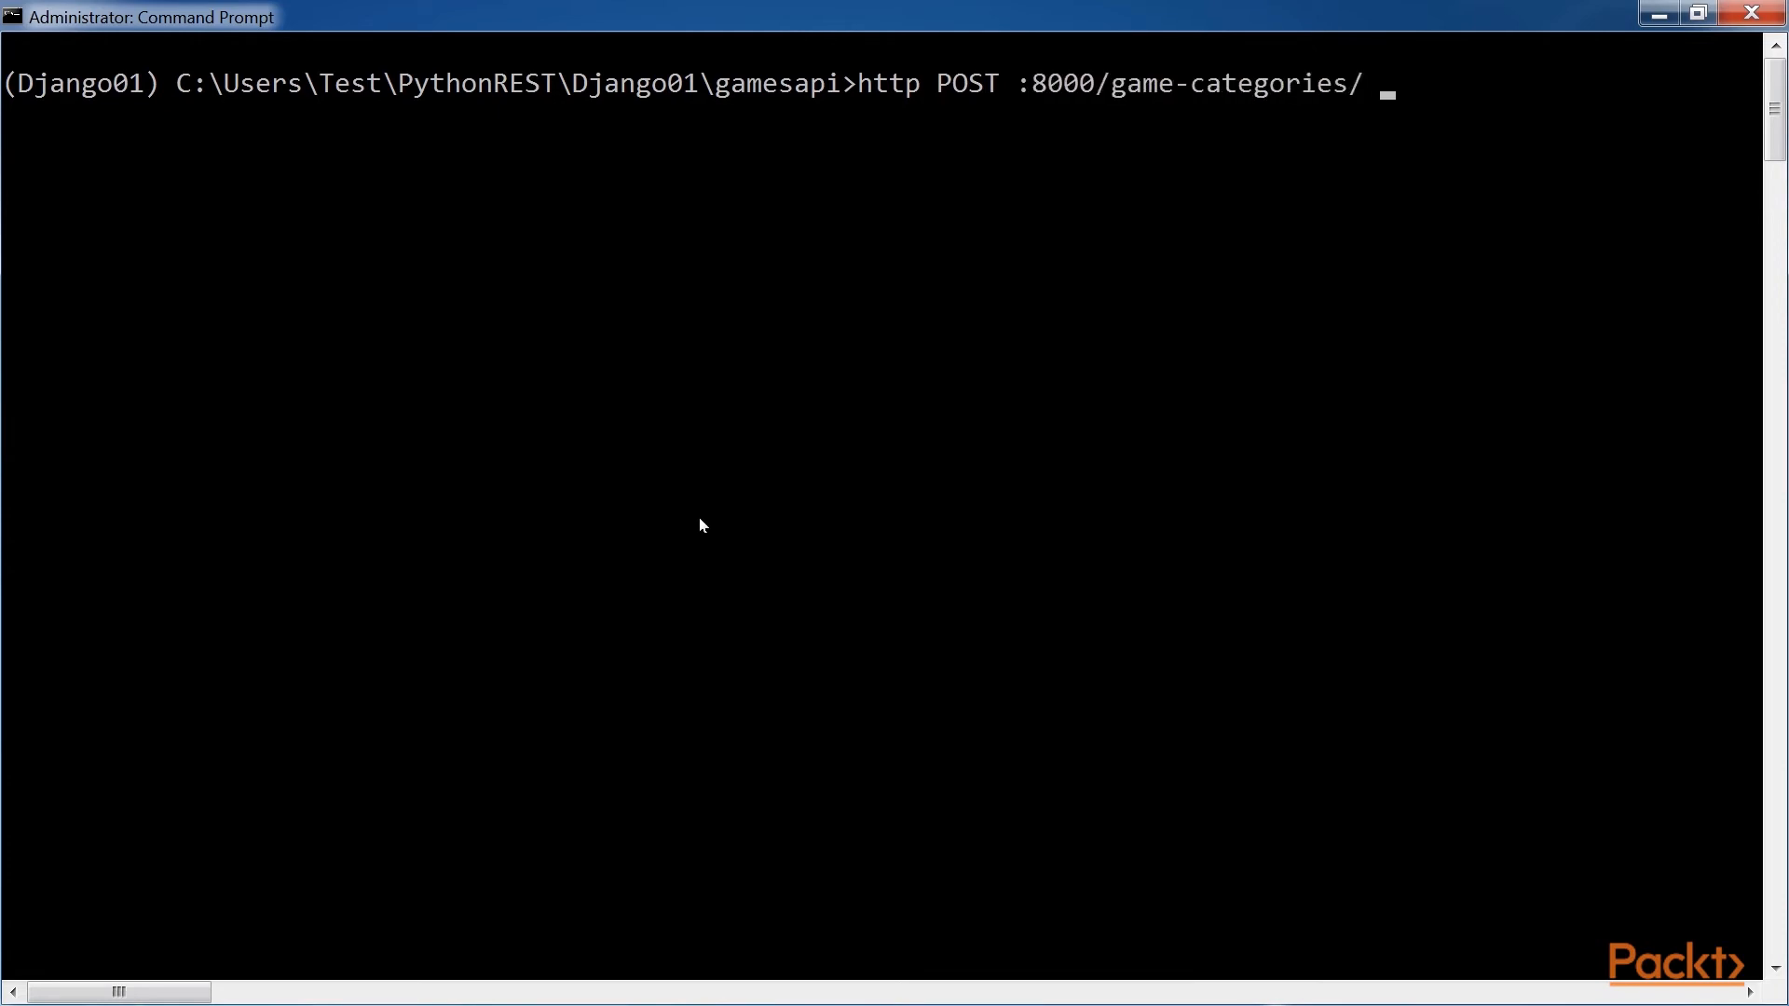
text(name="3D RPG")
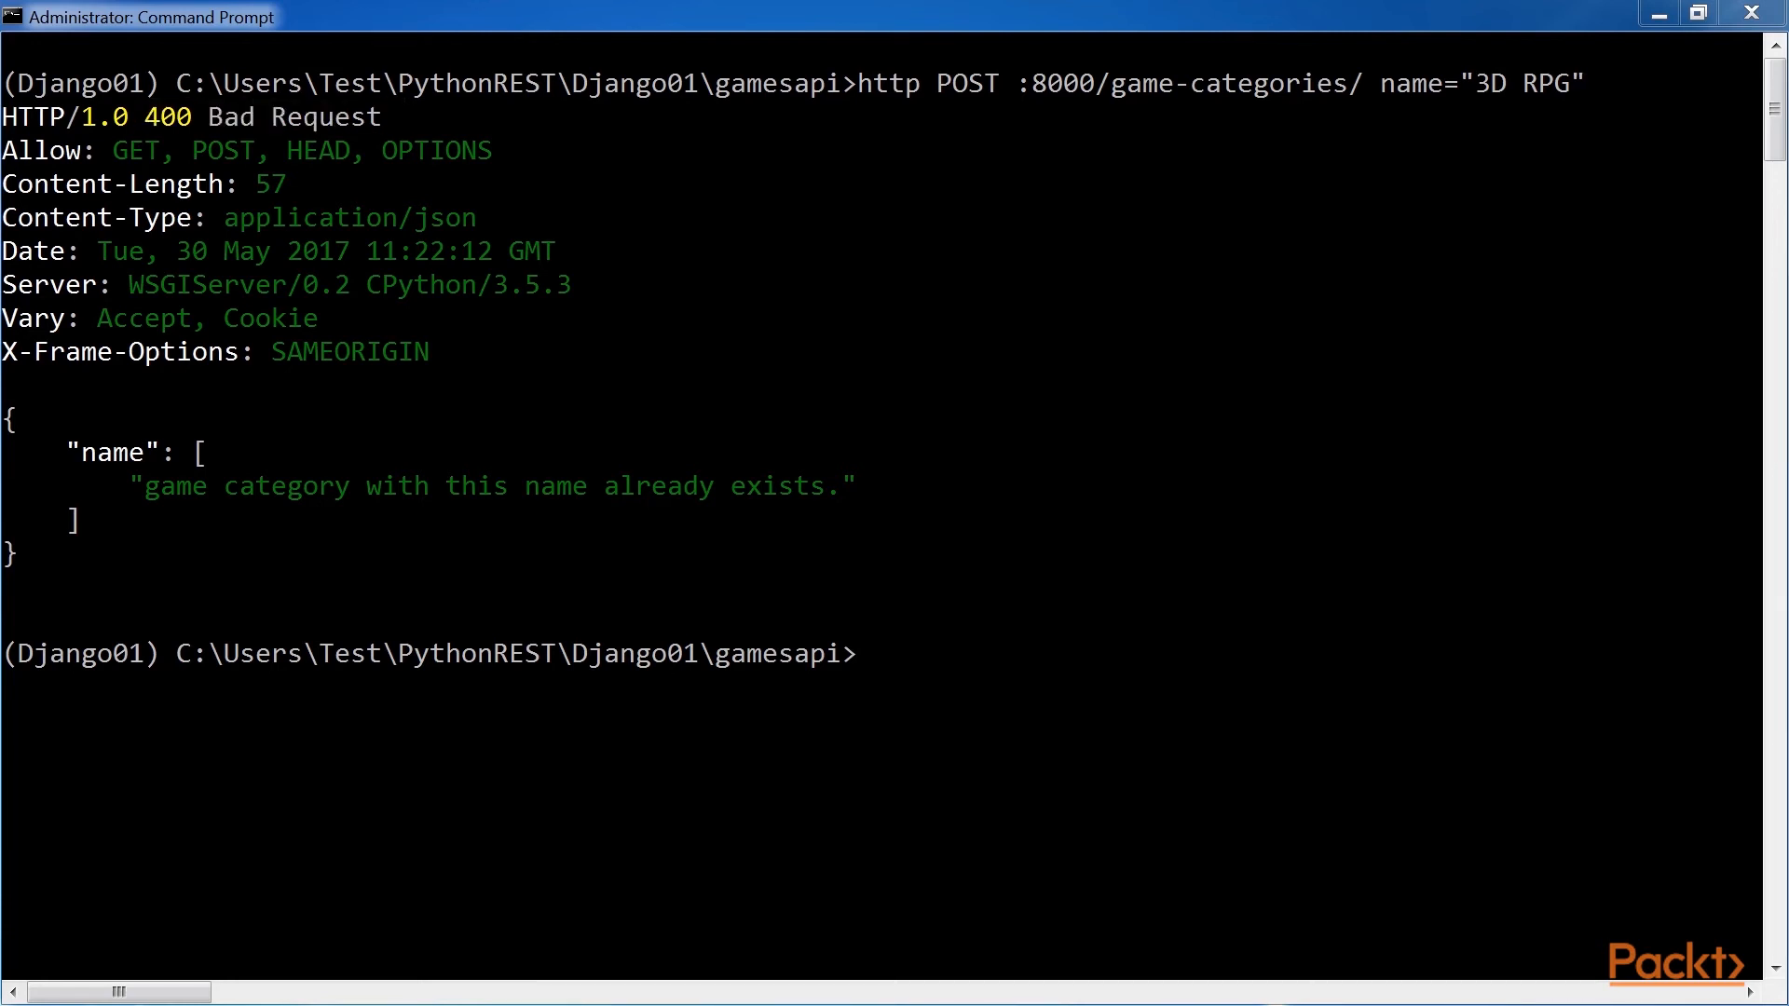
drag(6, 400, 959, 593)
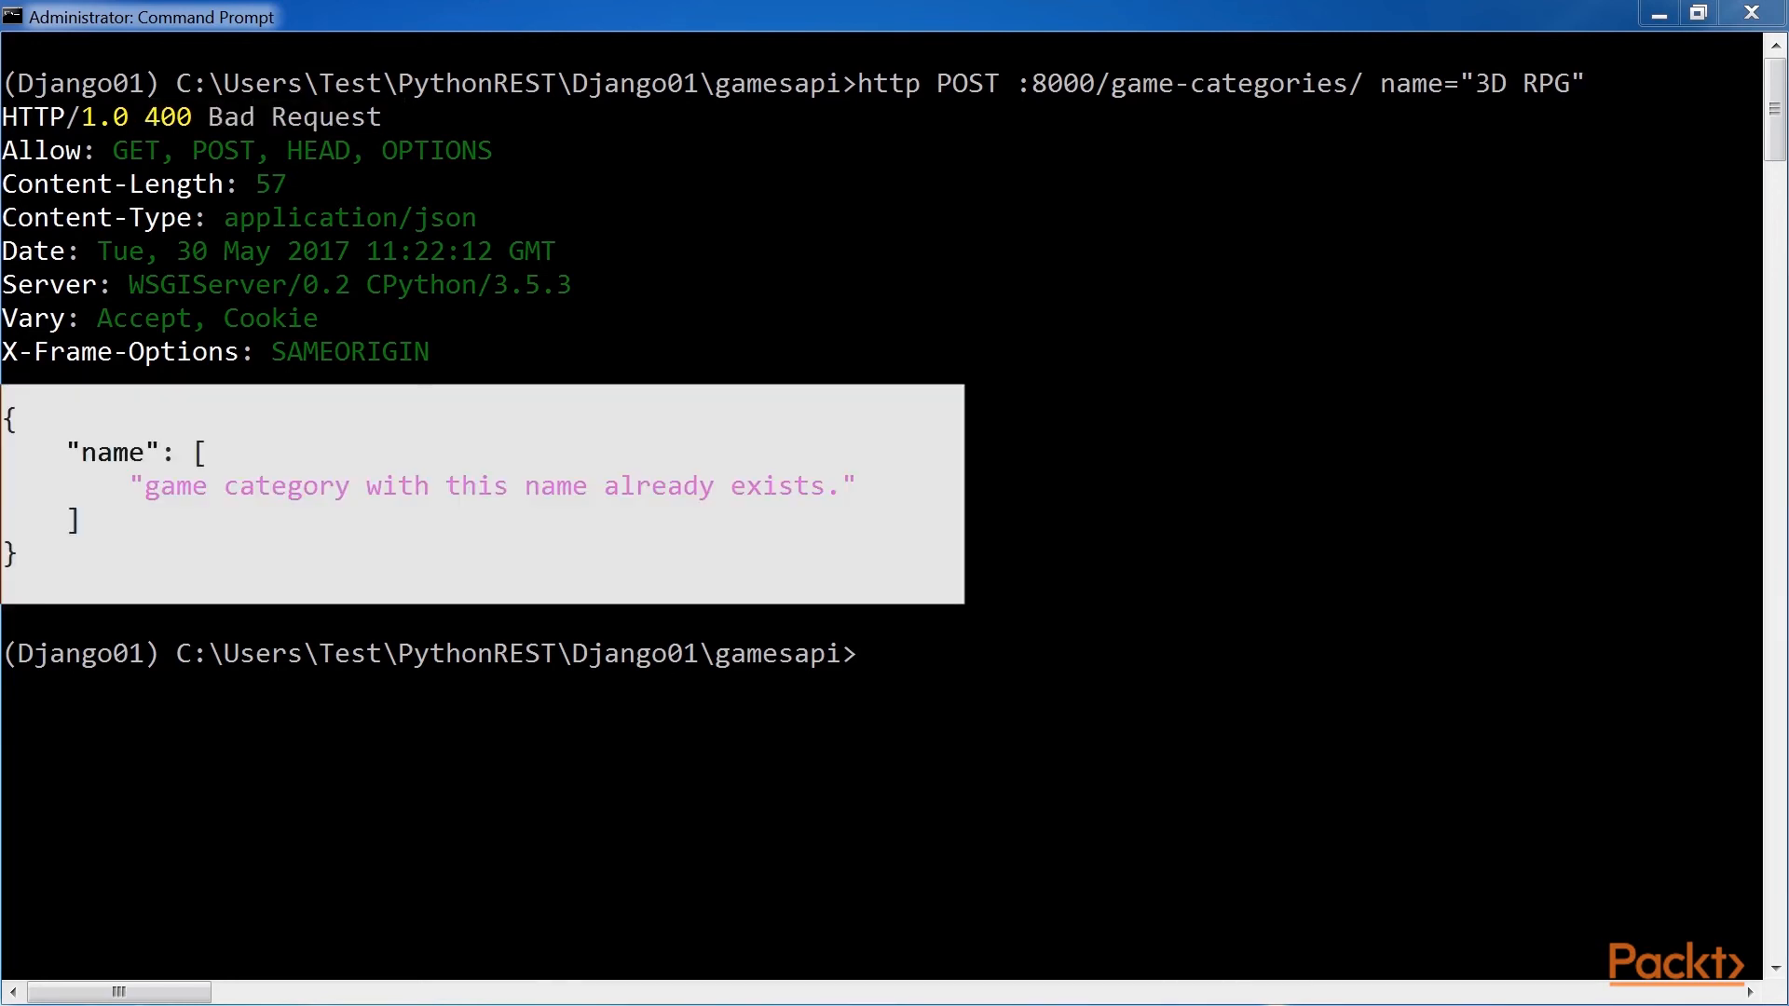